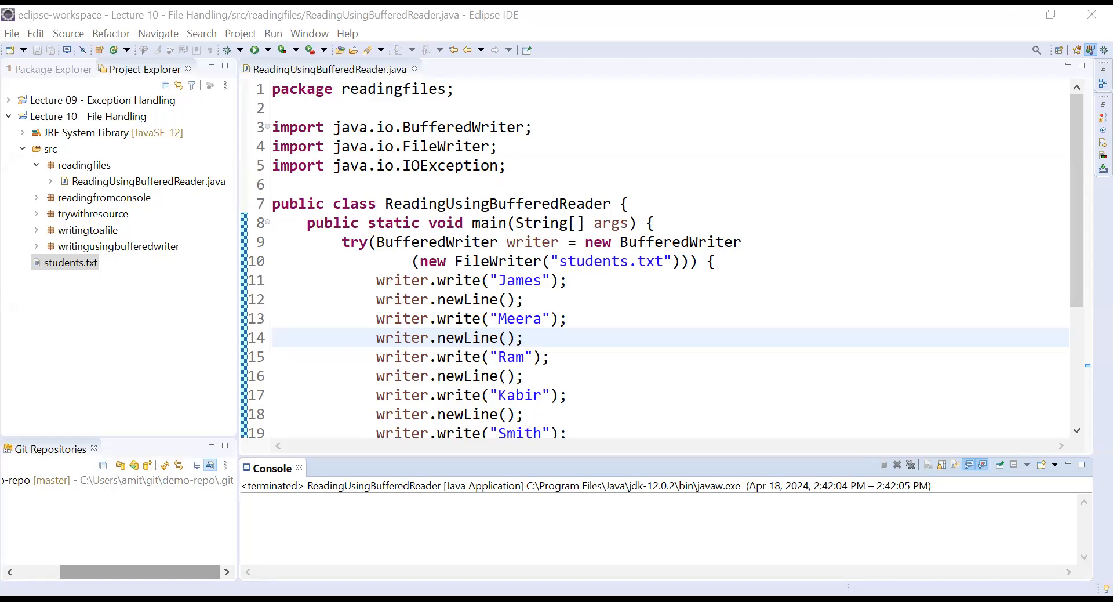
Step: Review the BufferedWriter code for students.txt and run it as a Java application
{"action": "left_click", "coordinate": [558, 261]}
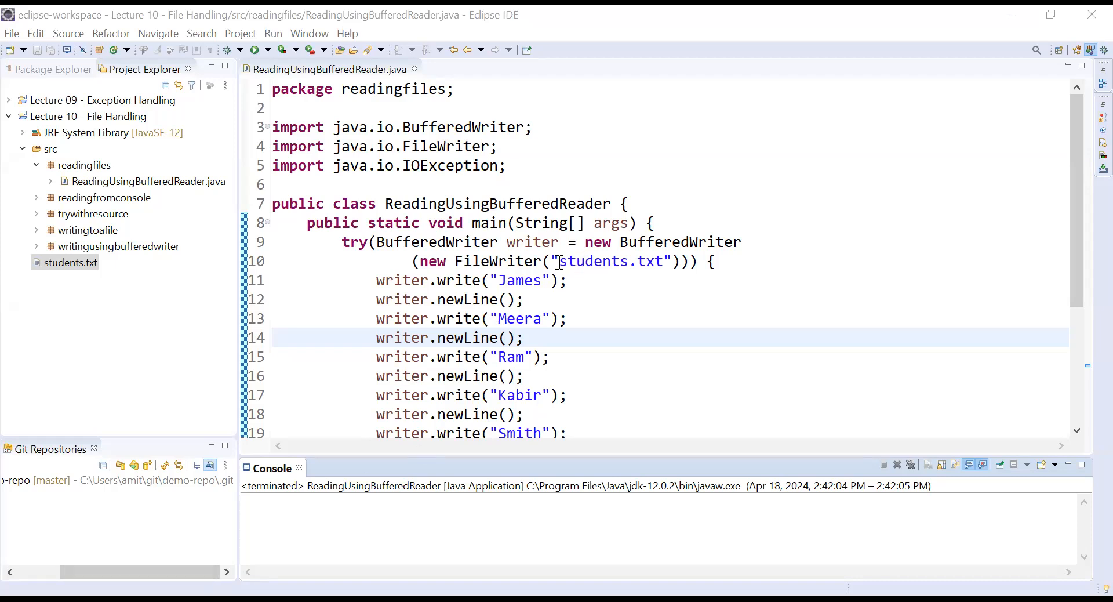
{"action": "double_click", "coordinate": [612, 261]}
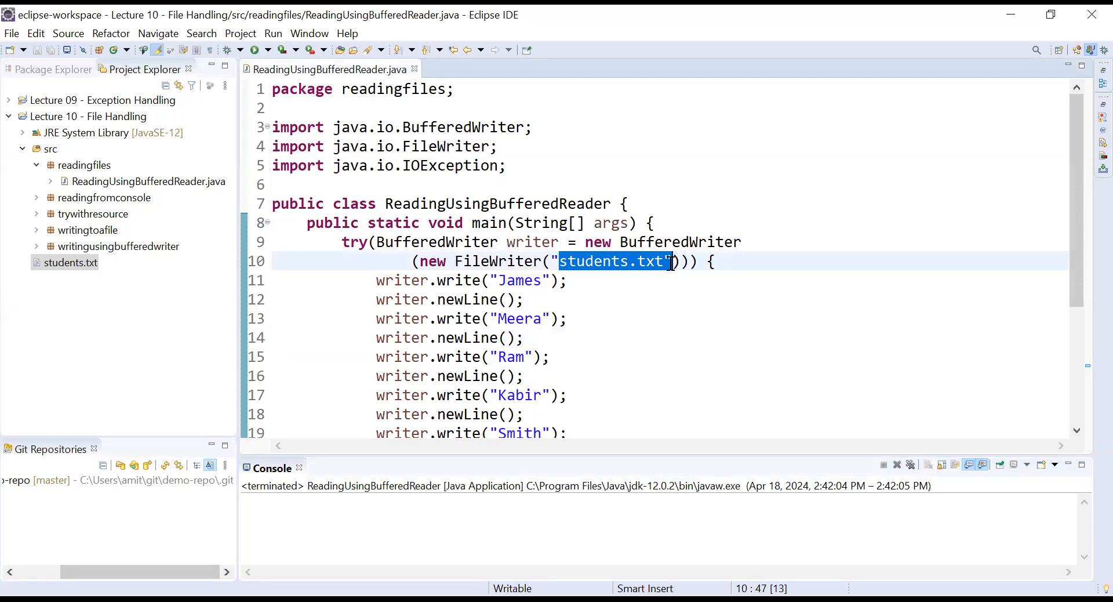
{"action": "mouse_move", "coordinate": [431, 295]}
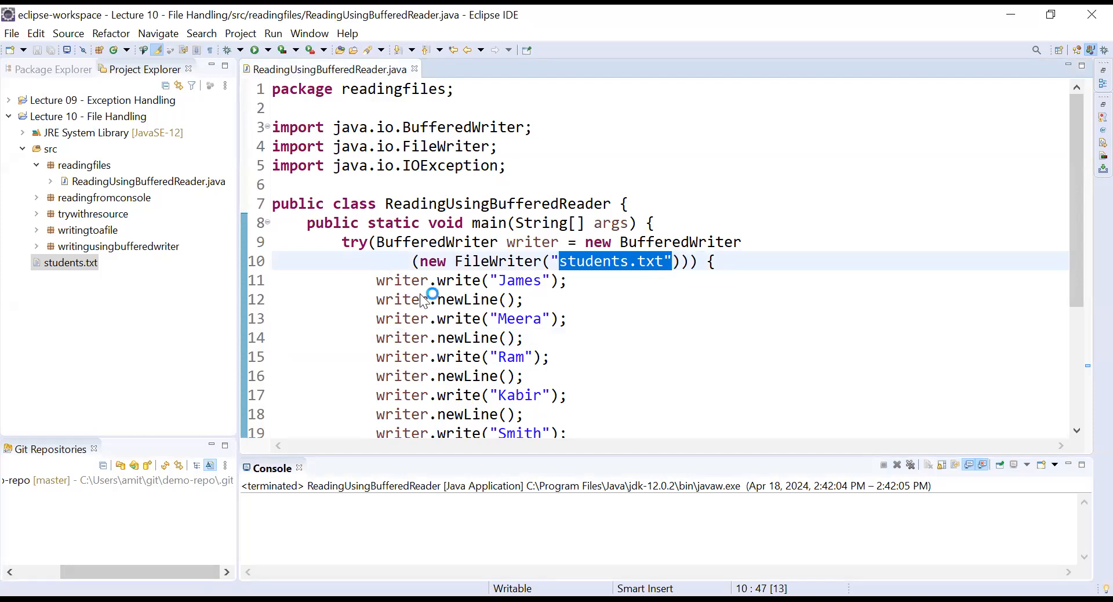
{"action": "double_click", "coordinate": [432, 243]}
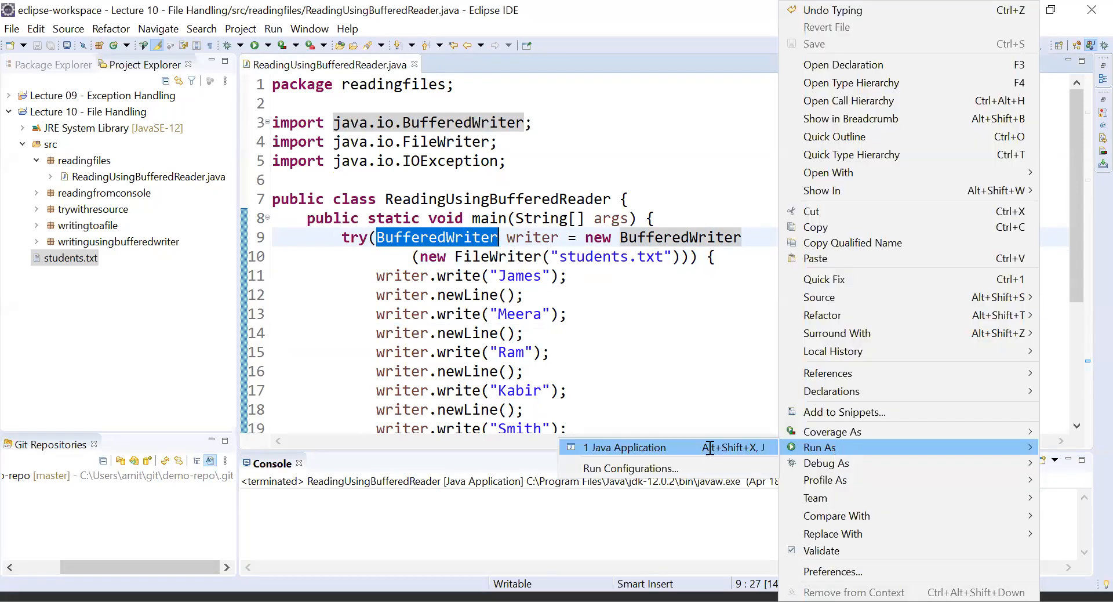
{"action": "left_click", "coordinate": [624, 447]}
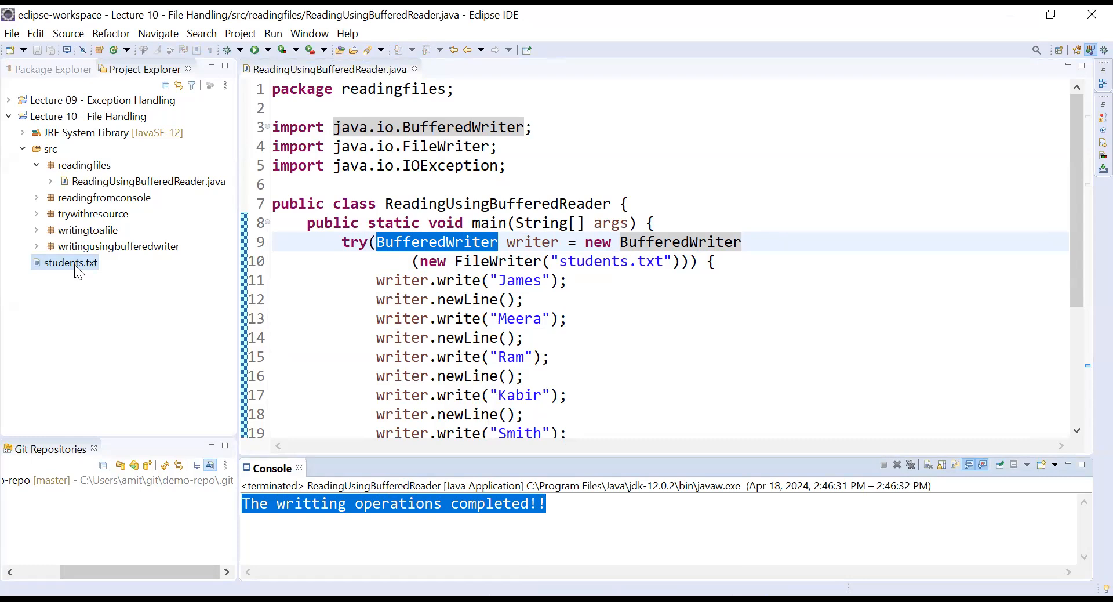
Step: Check students.txt lists James, Meera, Ram, Kabir and Smith, then return to ReadingUsingBufferedReader.java
{"action": "double_click", "coordinate": [71, 262]}
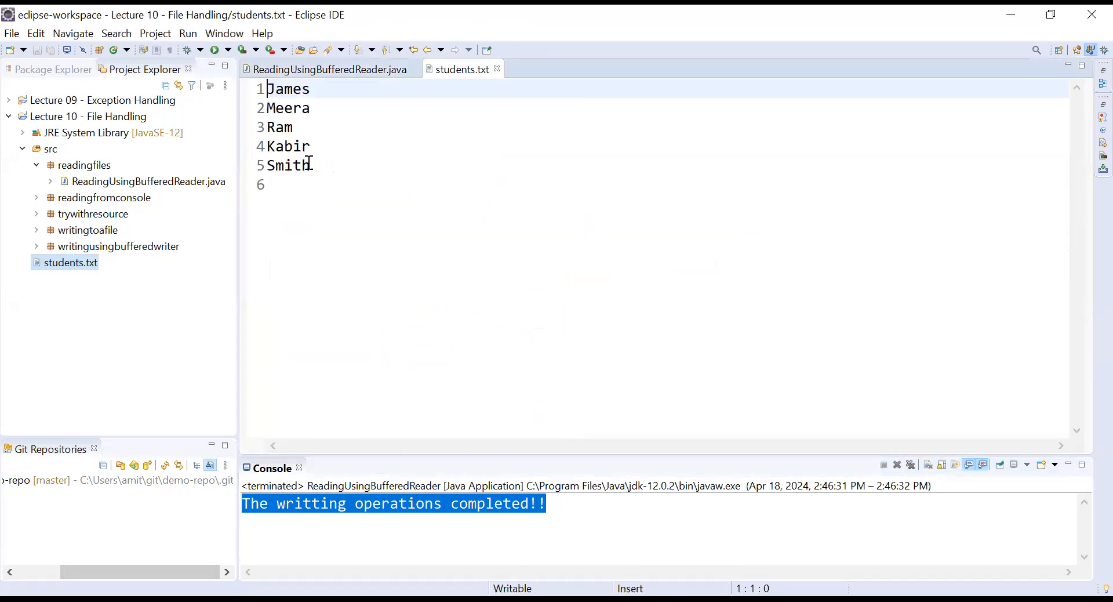
{"action": "left_click_drag", "start_coordinate": [268, 88], "coordinate": [313, 146]}
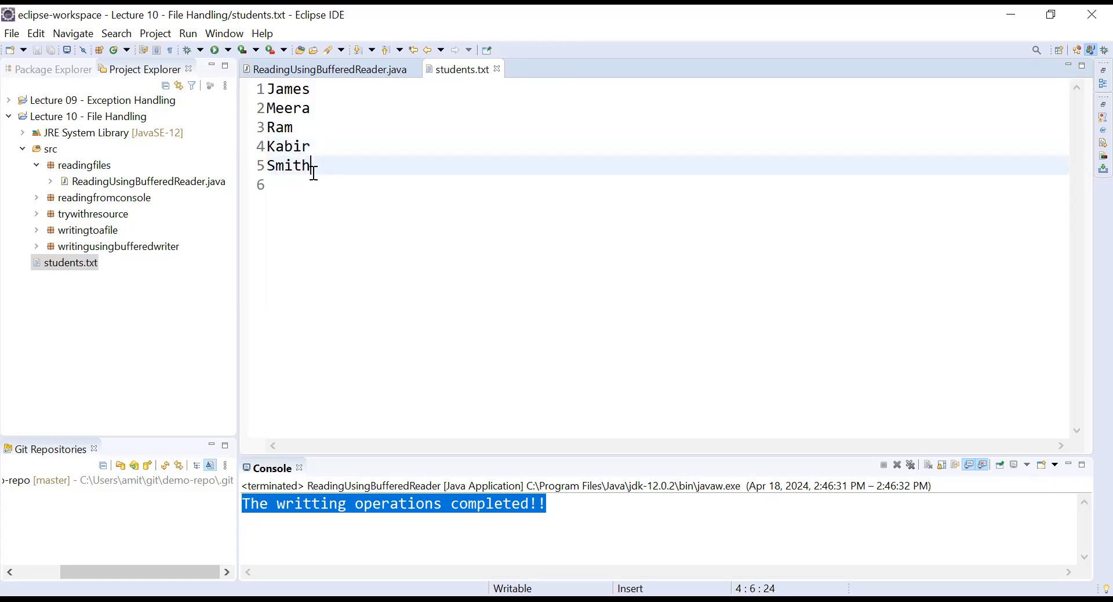
{"action": "key", "text": "ctrl+a"}
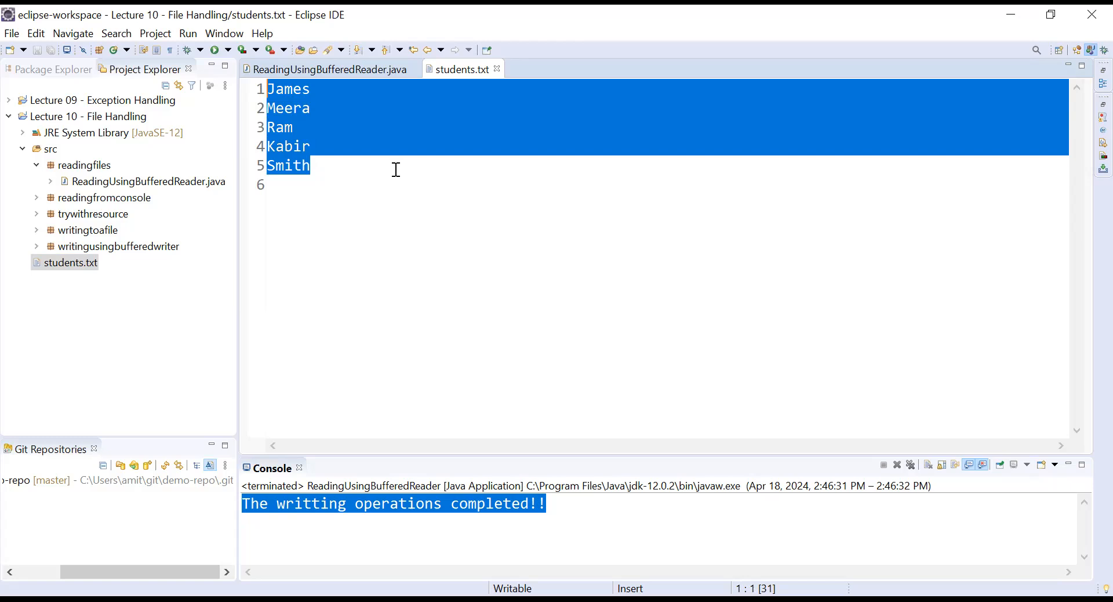
{"action": "left_click", "coordinate": [327, 69]}
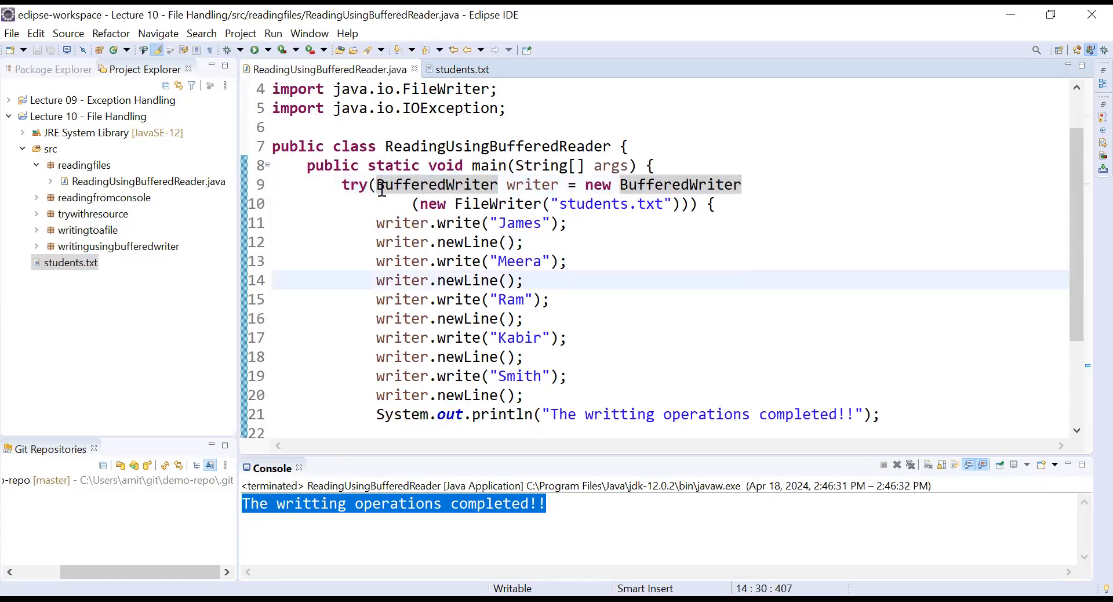
Step: Select the BufferedWriter writer resource in the try header for replacement by a BufferedReader reader
{"action": "double_click", "coordinate": [437, 185]}
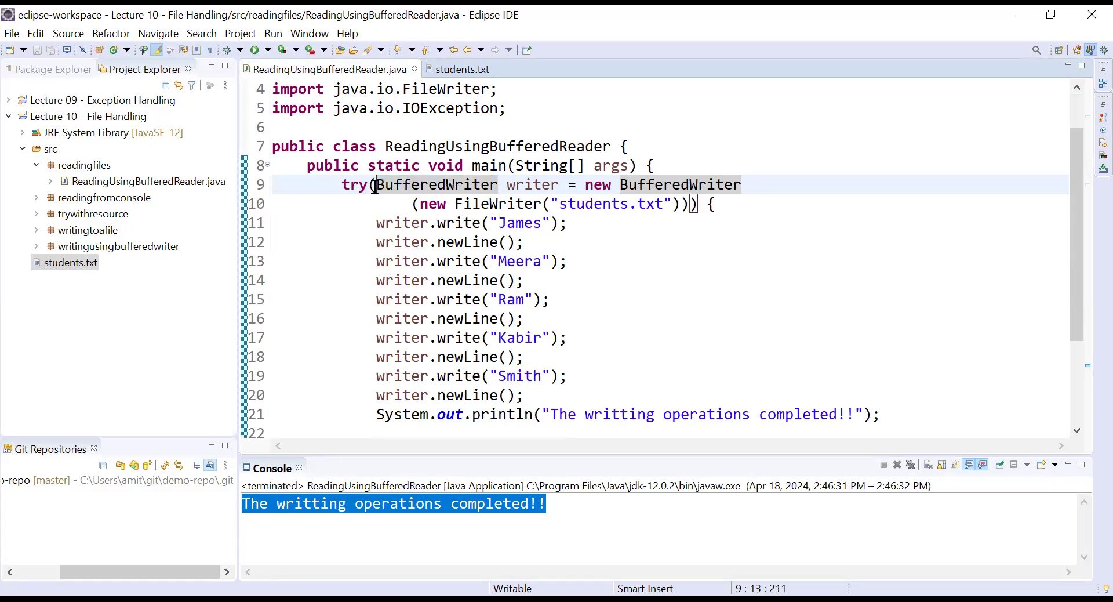
{"action": "left_click_drag", "start_coordinate": [376, 184], "coordinate": [689, 204]}
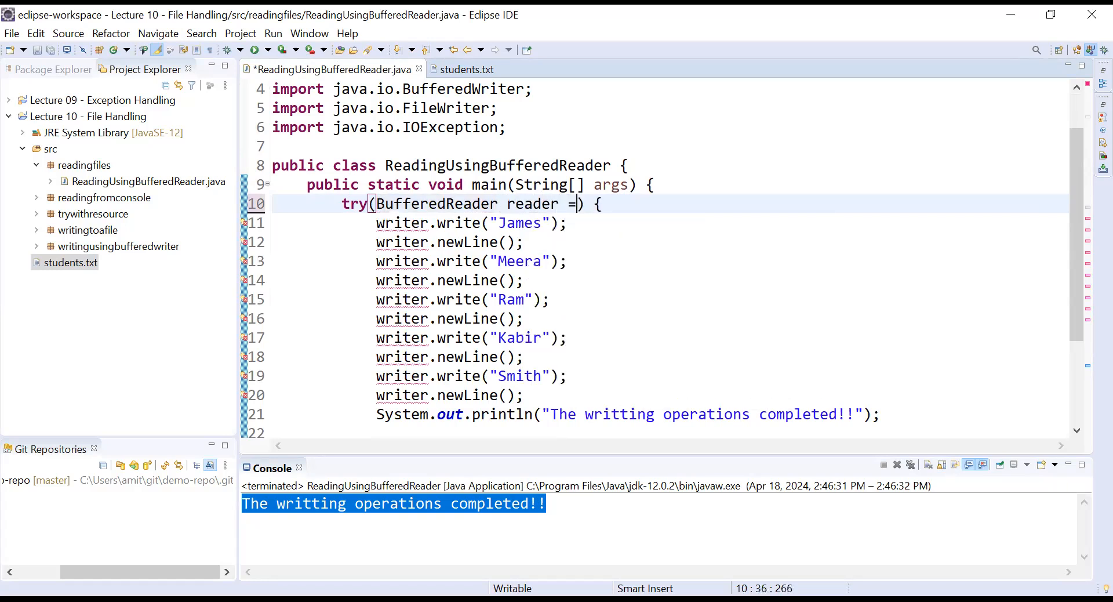
Step: Initialise reader as new BufferedReader(new FileReader("students.txt")) with the FileReader import, and save
{"action": "type", "text": "n"}
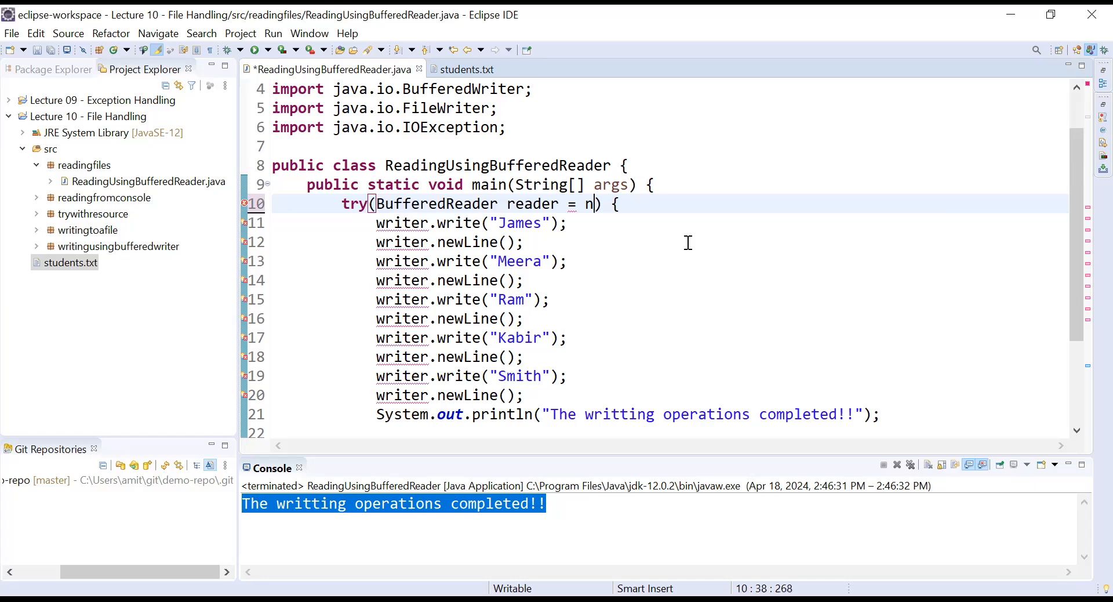
{"action": "type", "text": "ew Bu"}
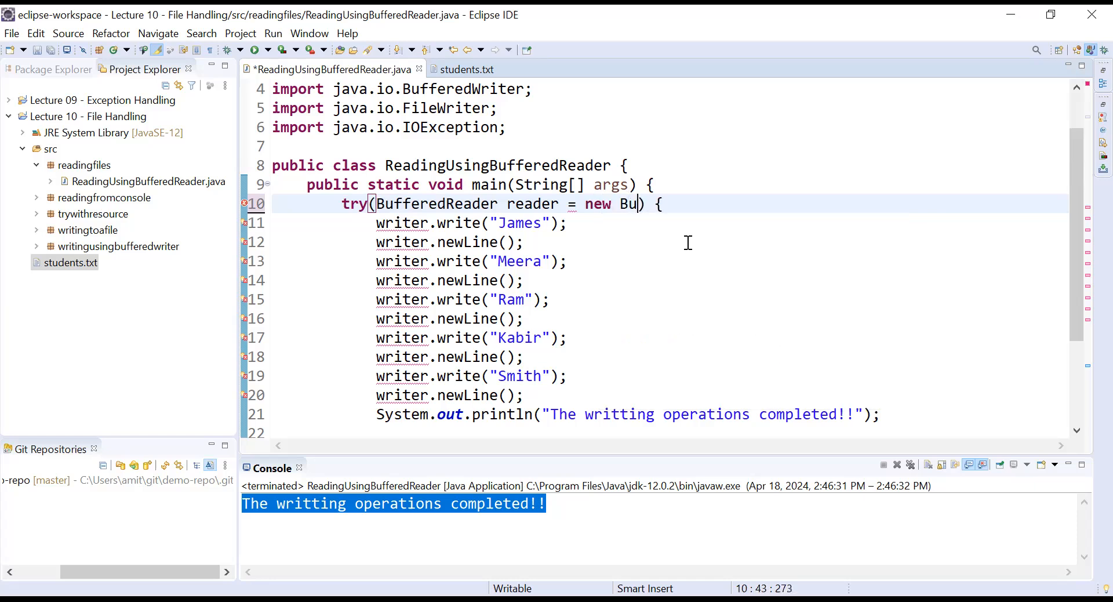
{"action": "type", "text": "BufferedReader(in"}
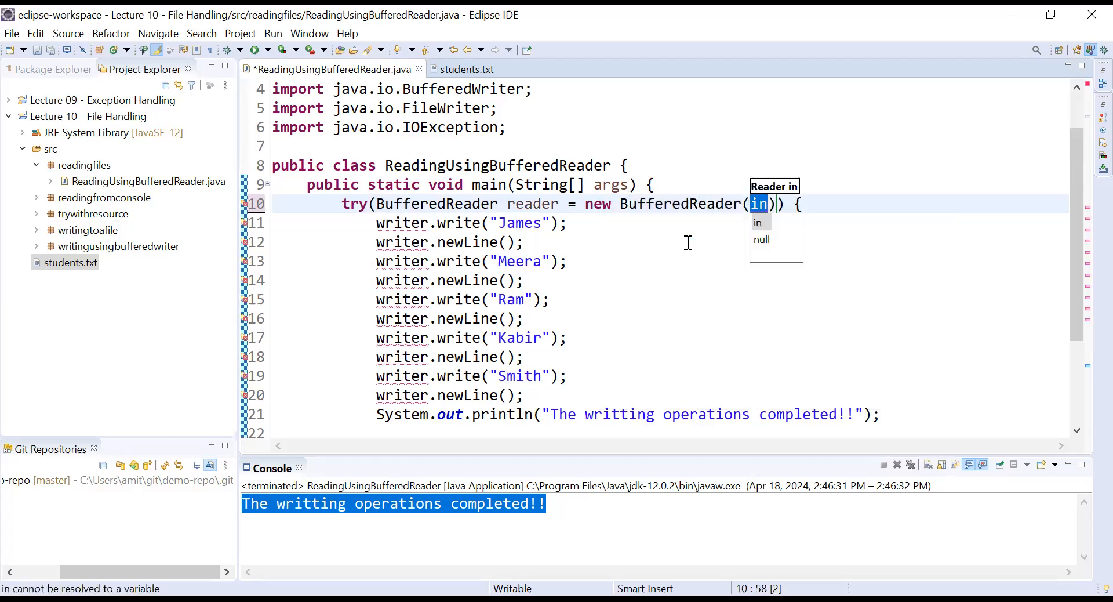
{"action": "type", "text": "new F"}
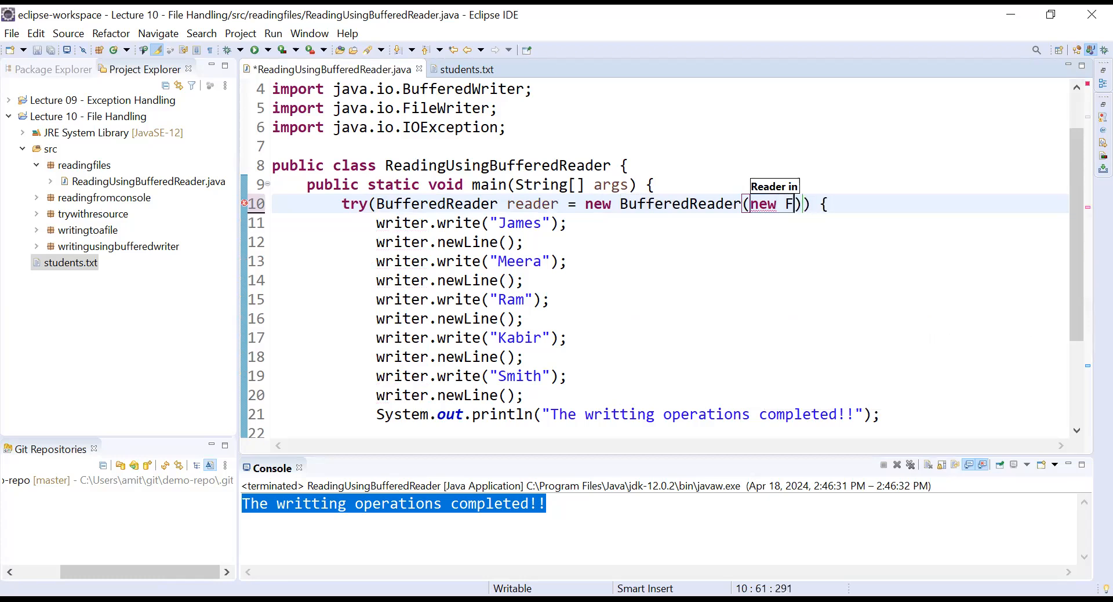
{"action": "type", "text": "ileReader(file"}
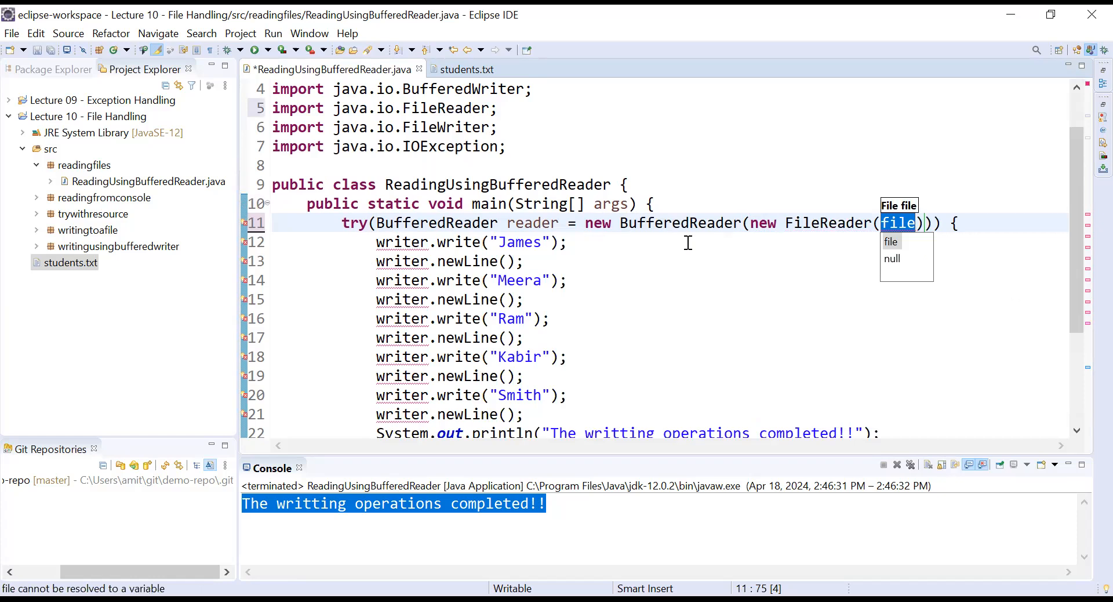
{"action": "type", "text": "\"\""}
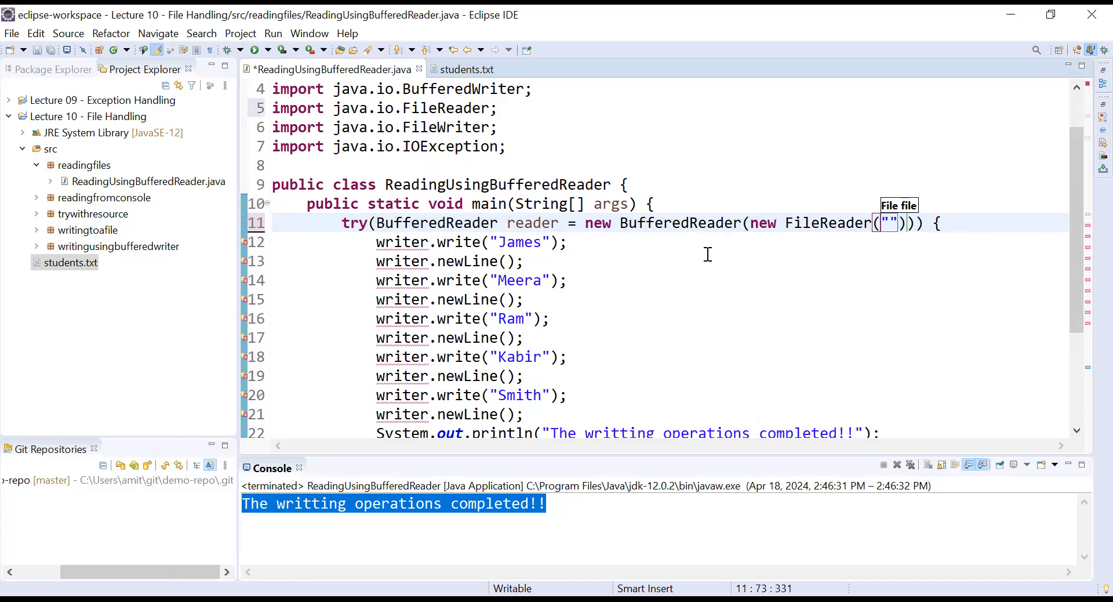
{"action": "type", "text": "s"}
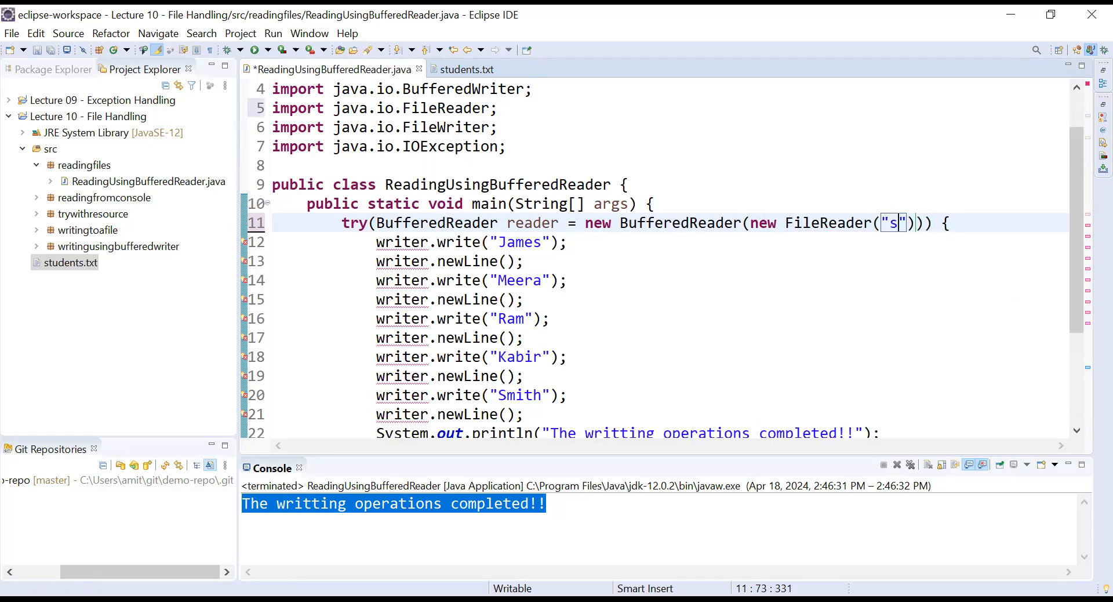
{"action": "type", "text": "tudents"}
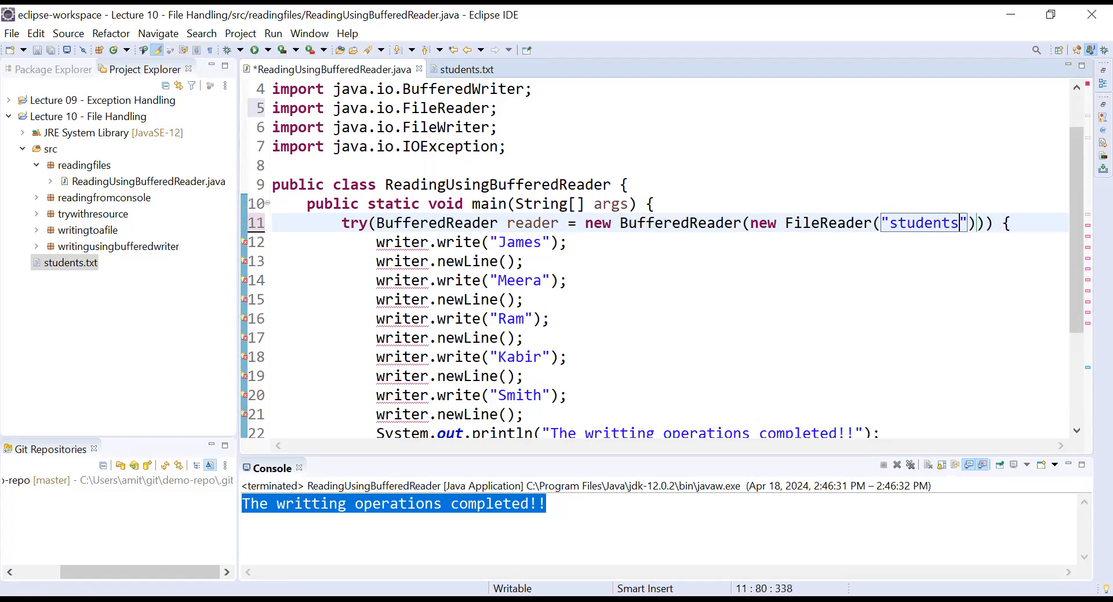
{"action": "type", "text": ".txt"}
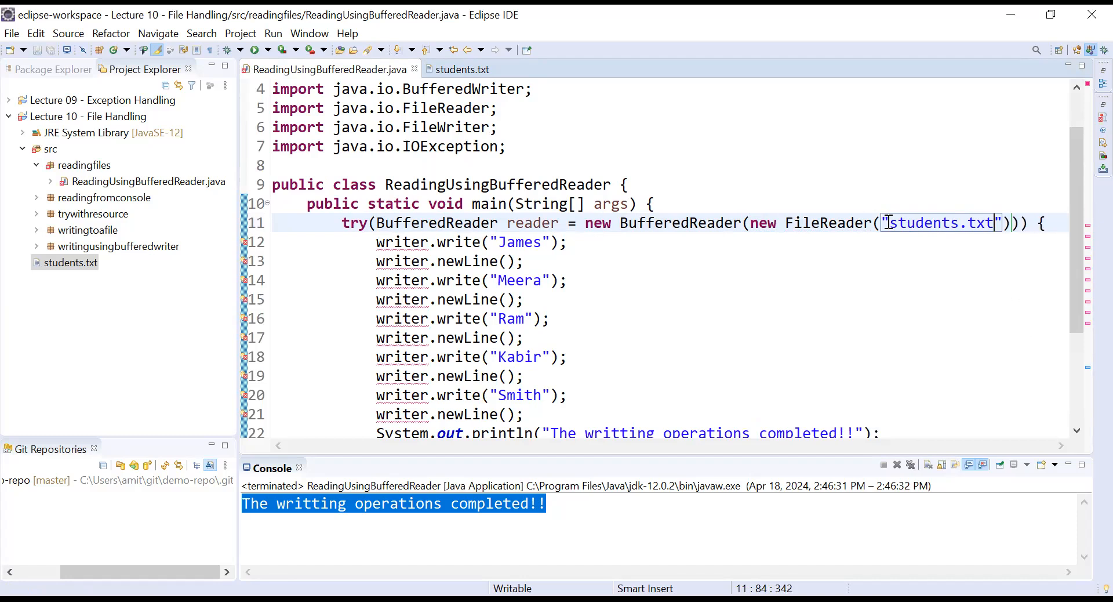
{"action": "double_click", "coordinate": [938, 223]}
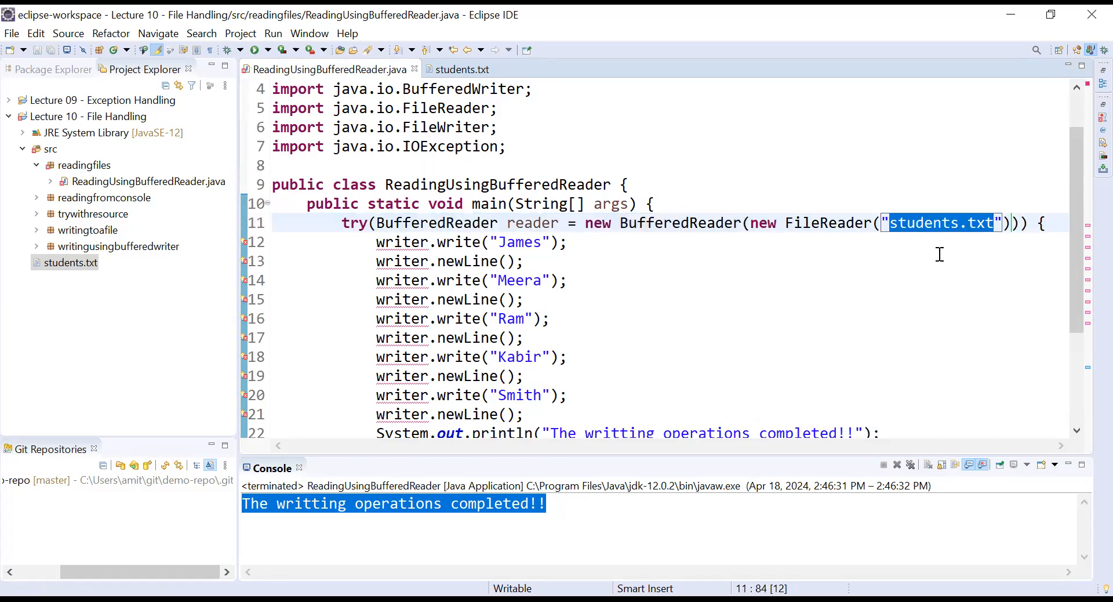
{"action": "left_click", "coordinate": [569, 241]}
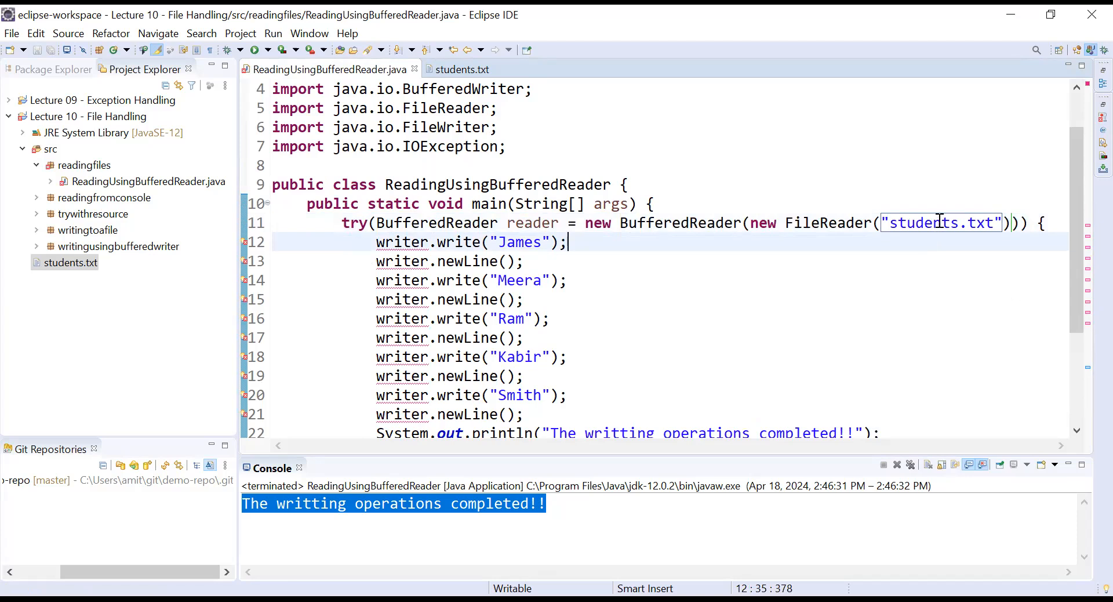
{"action": "left_click", "coordinate": [892, 223]}
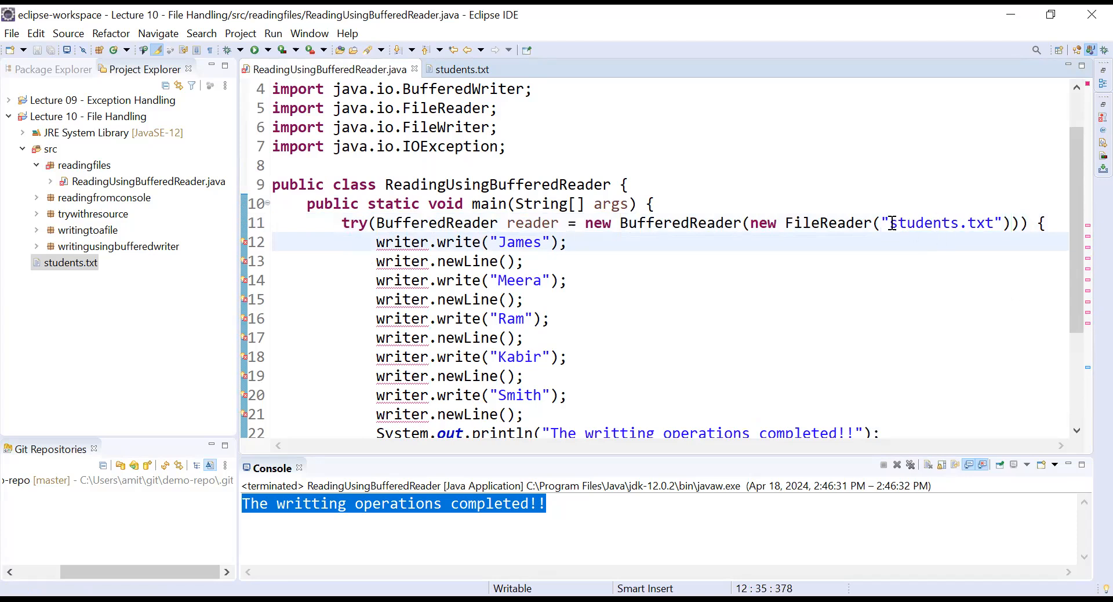
Step: Remove the writer.write calls and change the message to "The reading operations completed!!", then save
{"action": "double_click", "coordinate": [940, 223]}
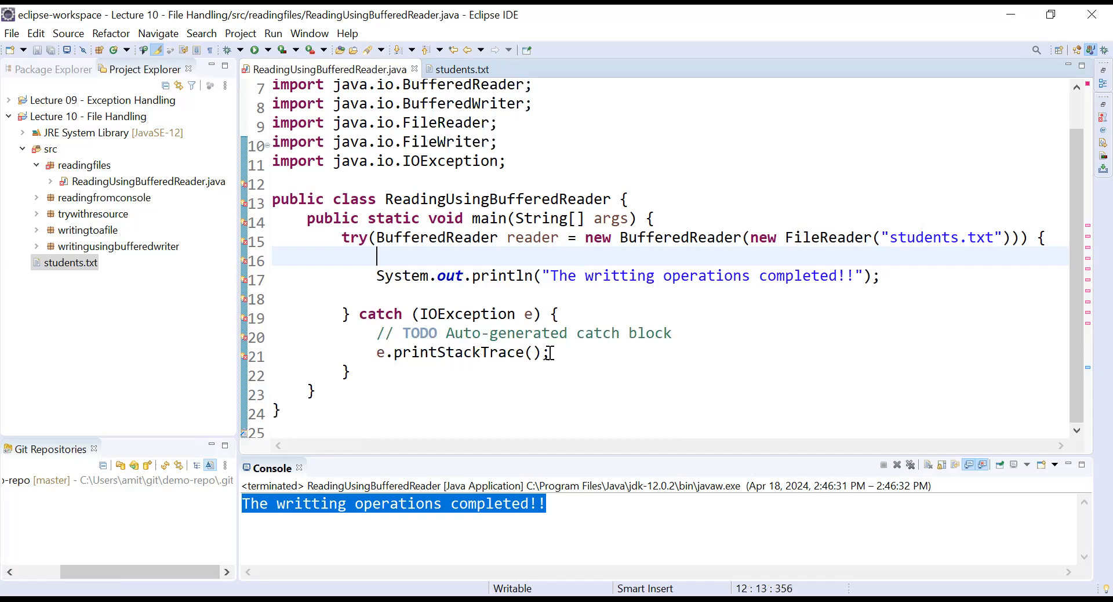
{"action": "scroll", "scroll_direction": "up", "scroll_amount": 3}
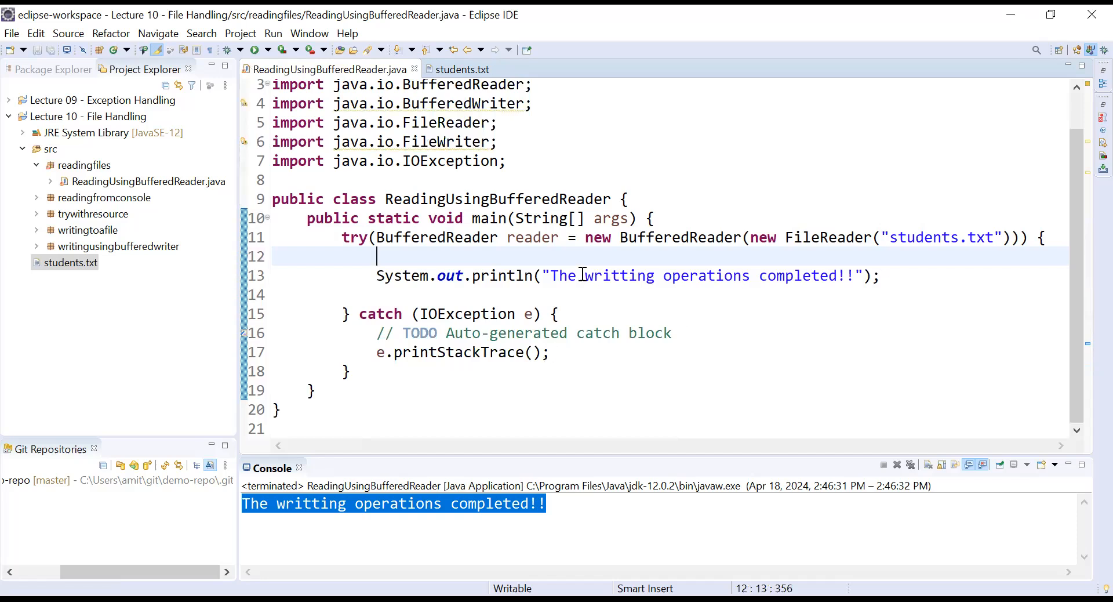
{"action": "double_click", "coordinate": [620, 275]}
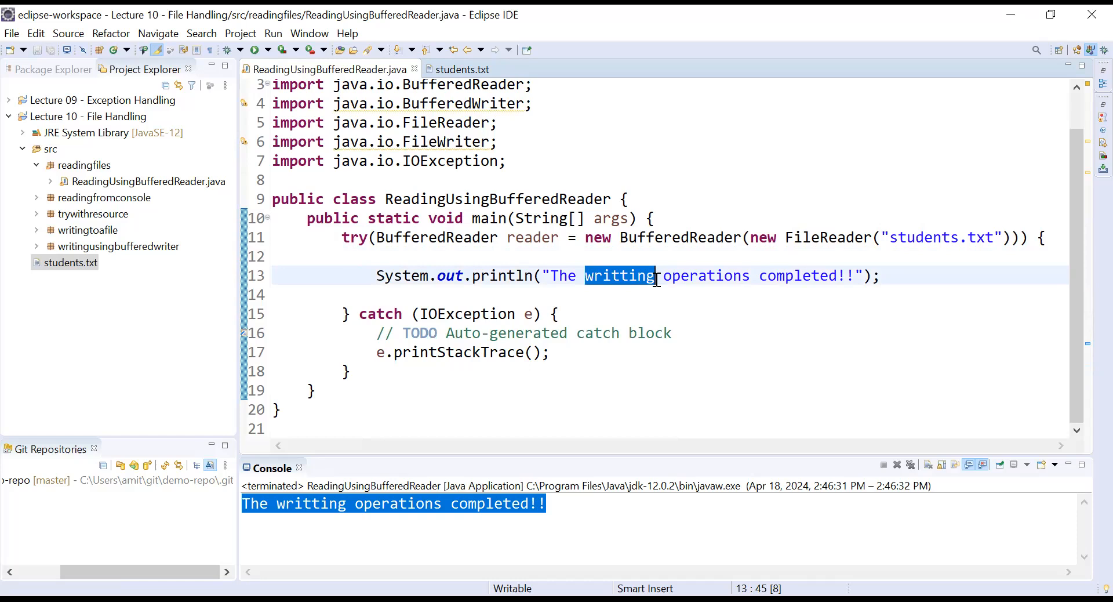
{"action": "type", "text": "reading"}
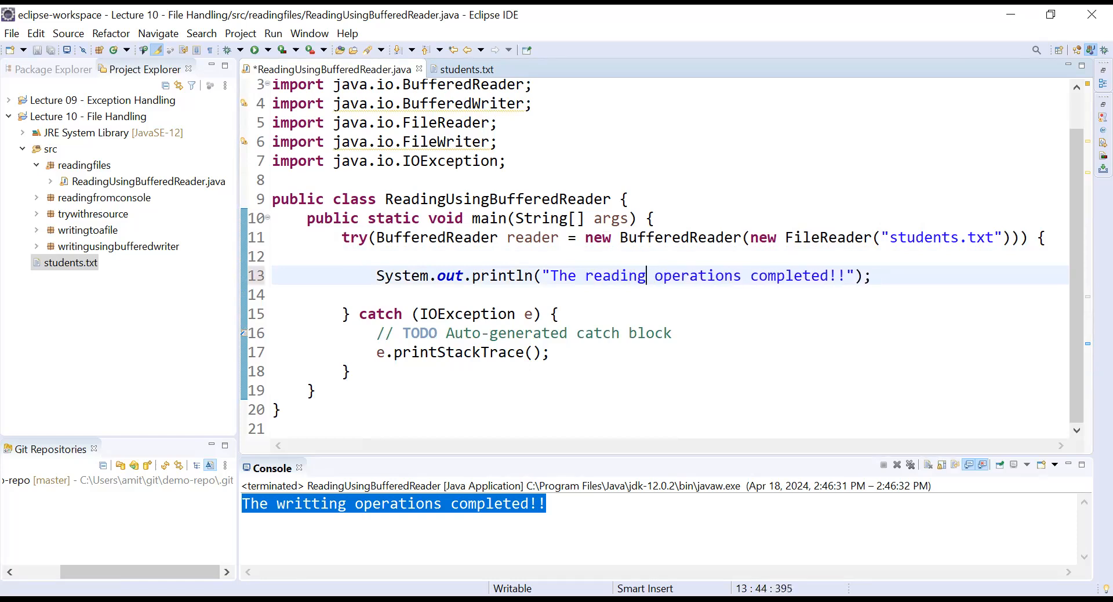
{"action": "key", "text": "ctrl+s"}
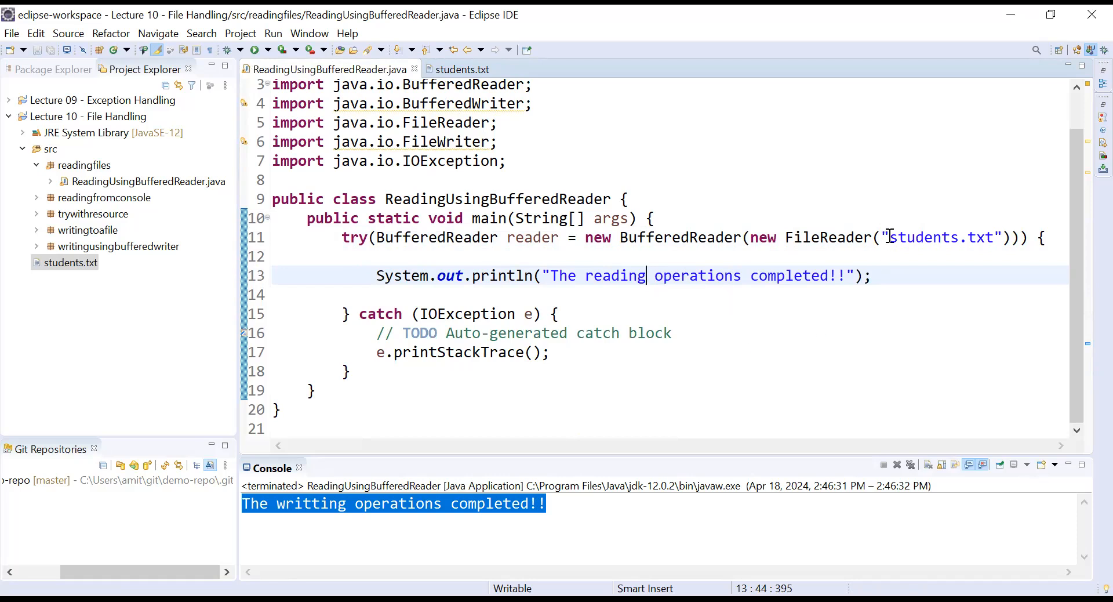
{"action": "double_click", "coordinate": [941, 236]}
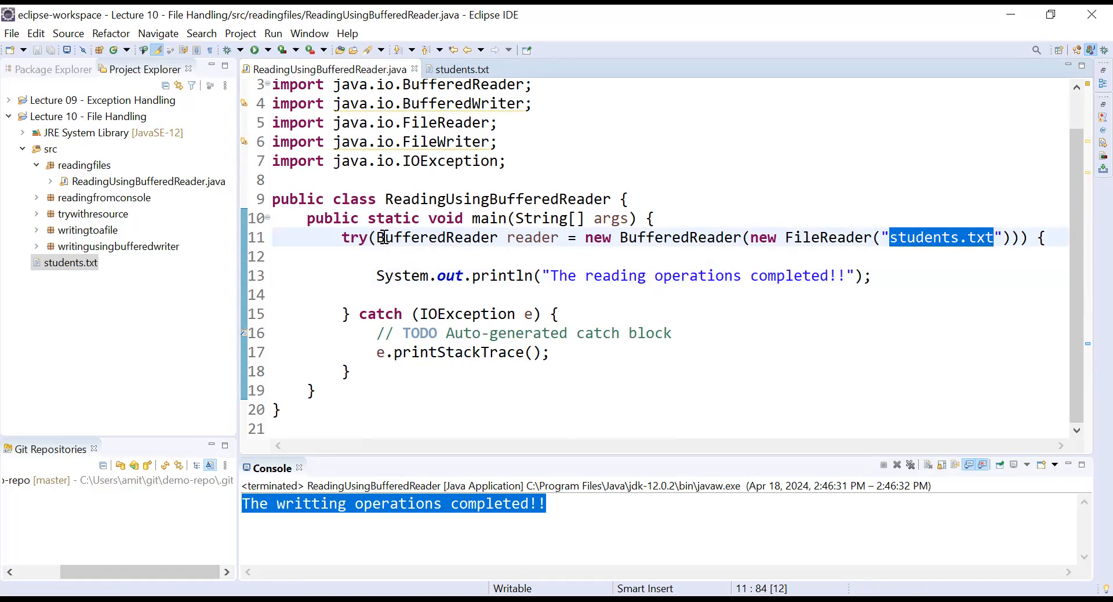
{"action": "double_click", "coordinate": [436, 237]}
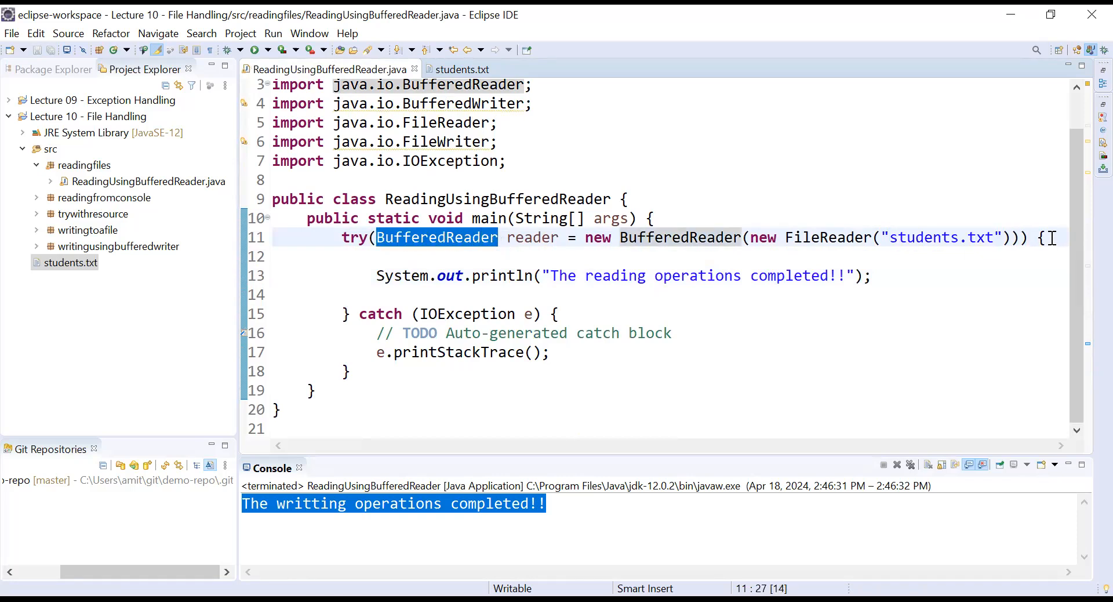
Step: Declare String line; inside the try block and begin a while statement
{"action": "type", "text": "St"}
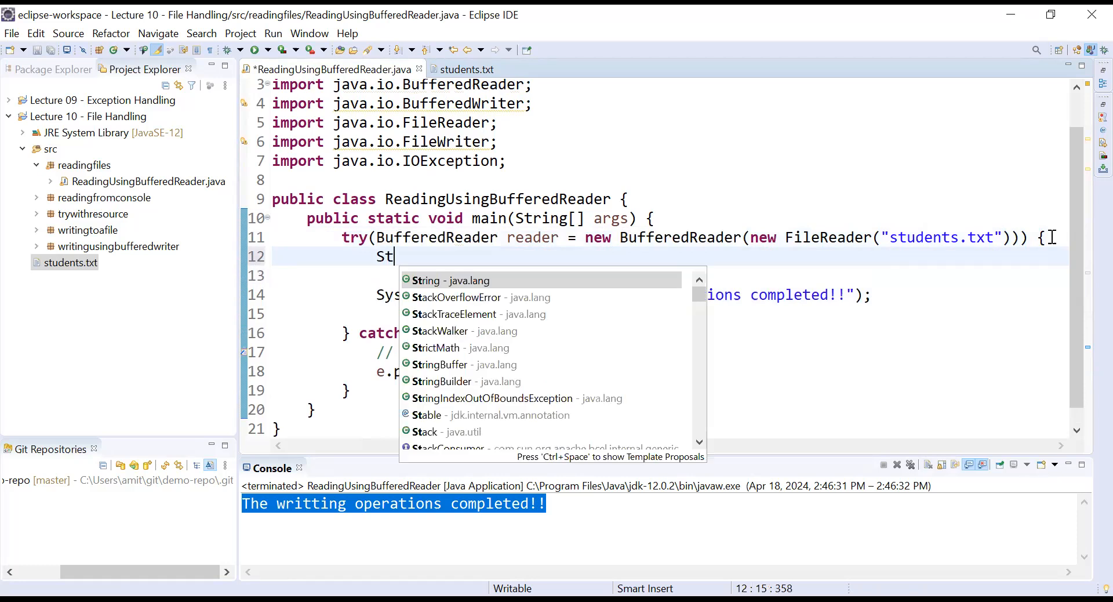
{"action": "left_click", "coordinate": [426, 279]}
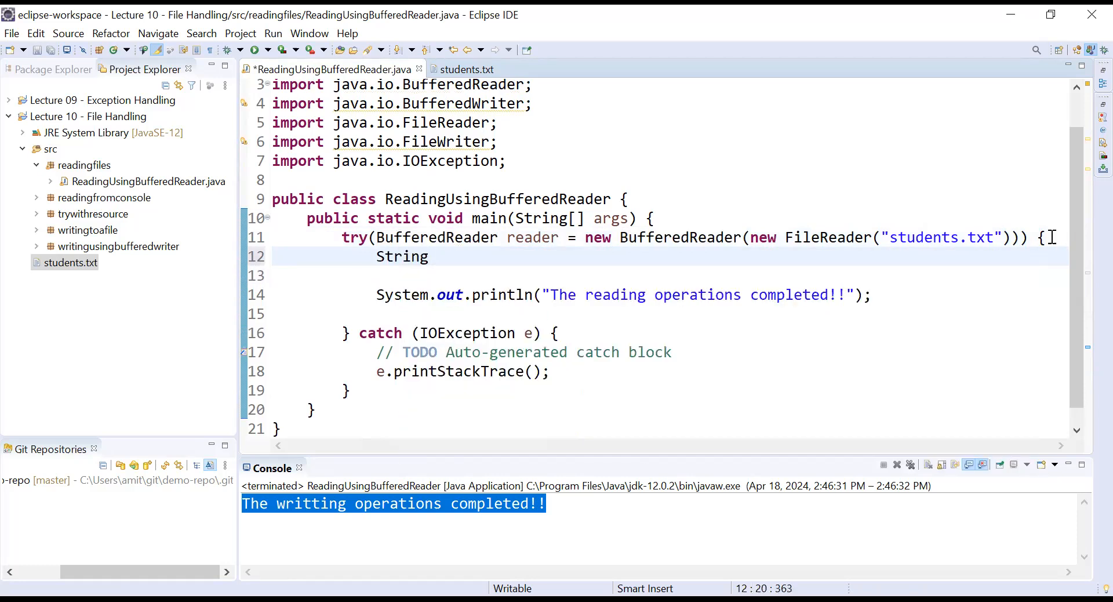
{"action": "type", "text": "line"}
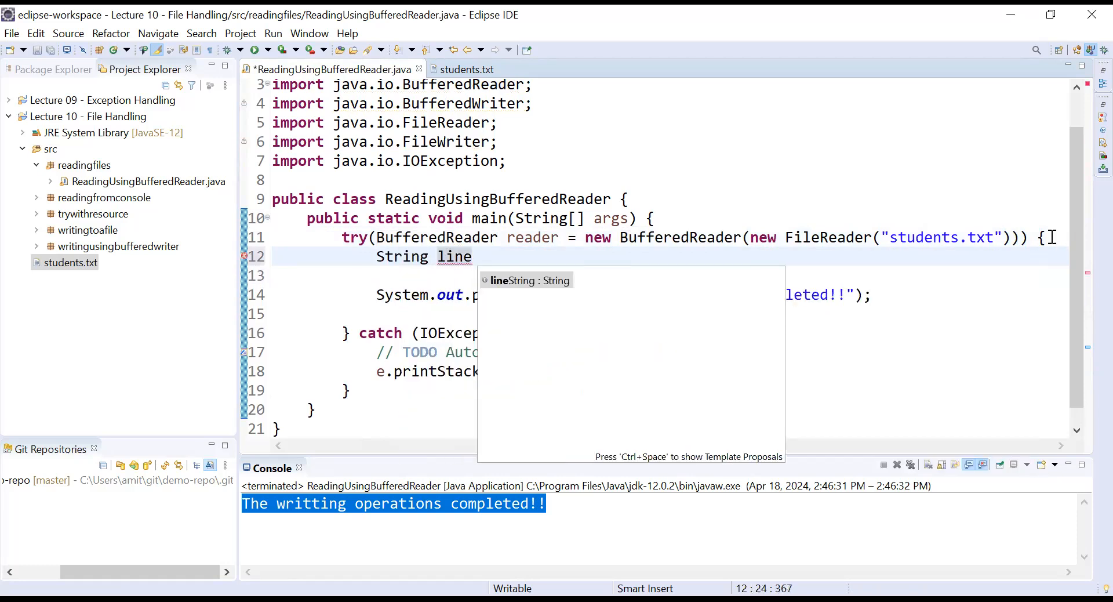
{"action": "type", "text": ";"}
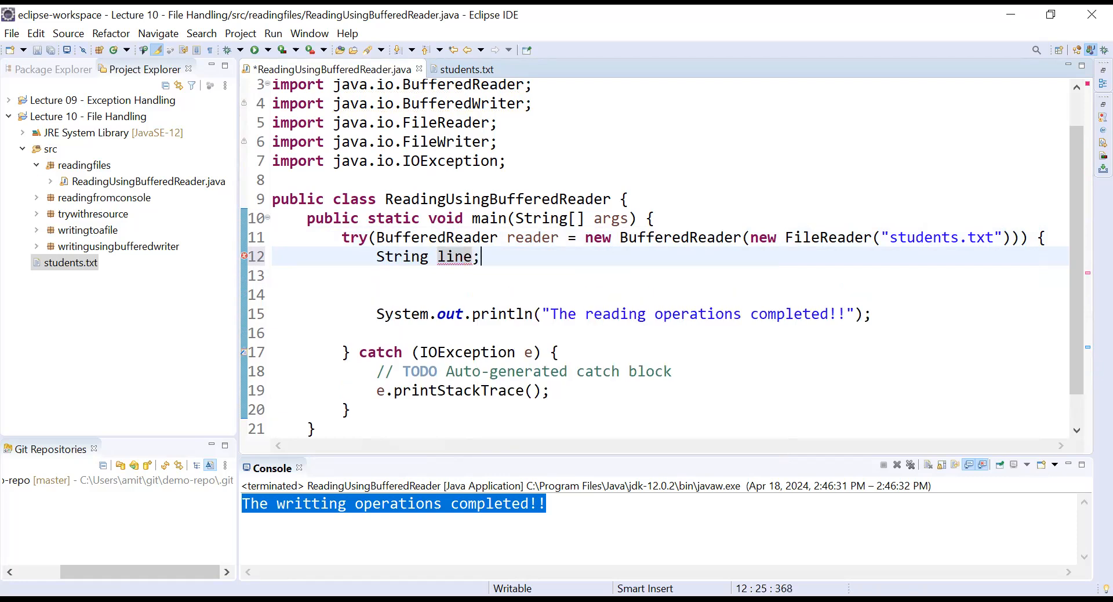
{"action": "type", "text": "whi"}
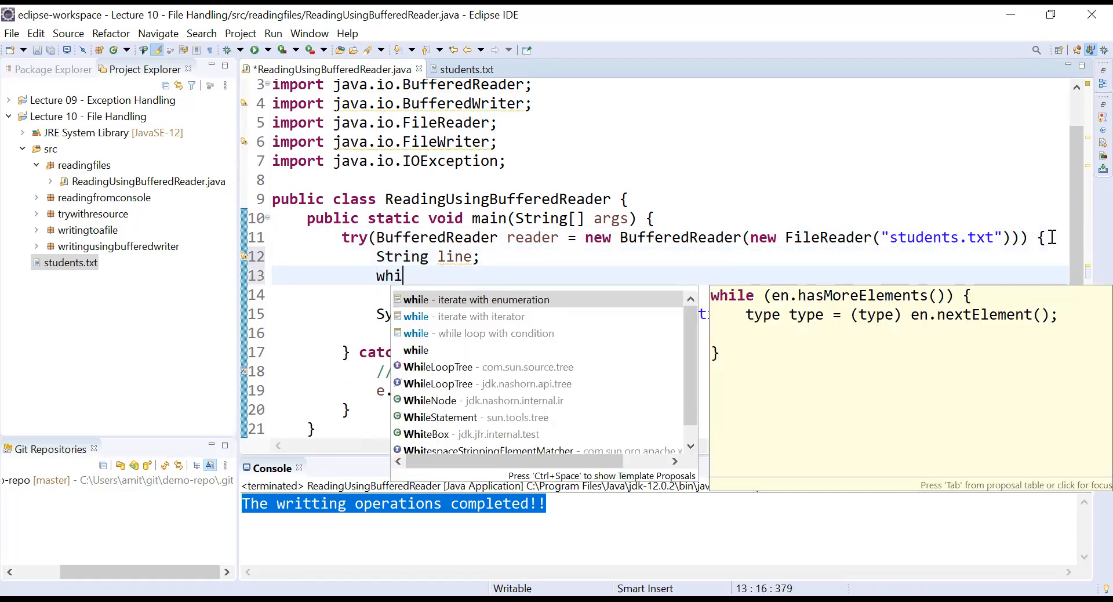
Step: Insert a while loop with condition (line=reader.readLine())!=null and save the class
{"action": "left_click", "coordinate": [482, 332]}
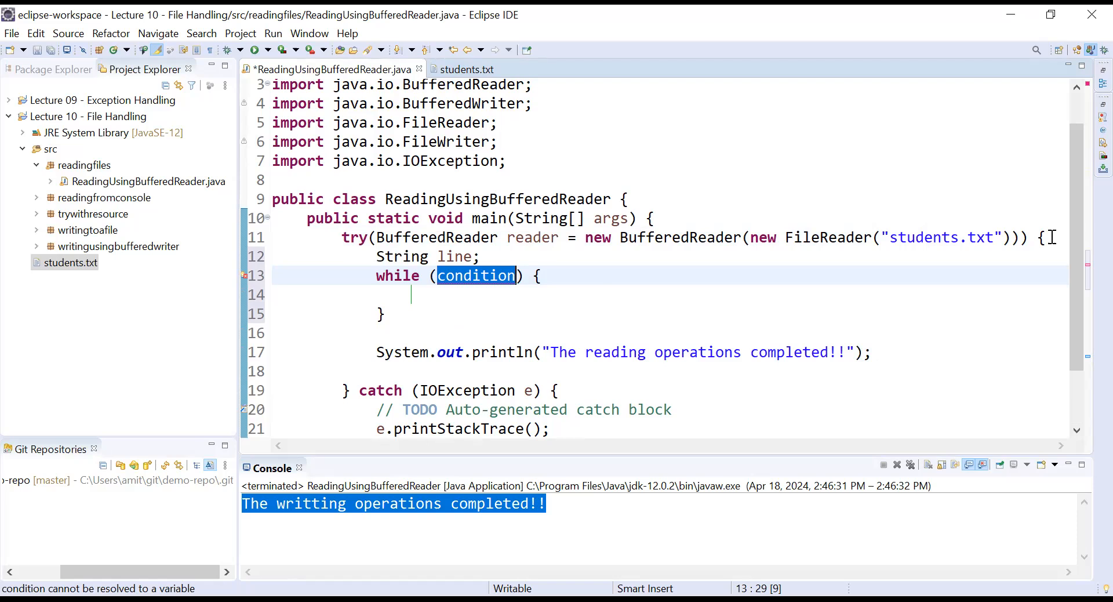
{"action": "mouse_move", "coordinate": [997, 224]}
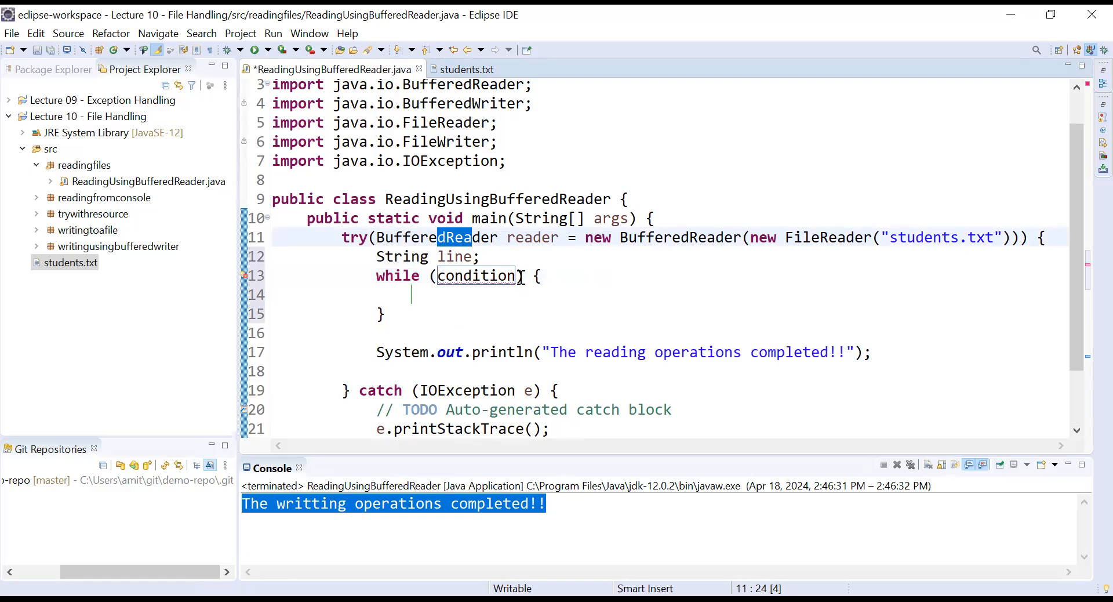
{"action": "key", "text": "Delete"}
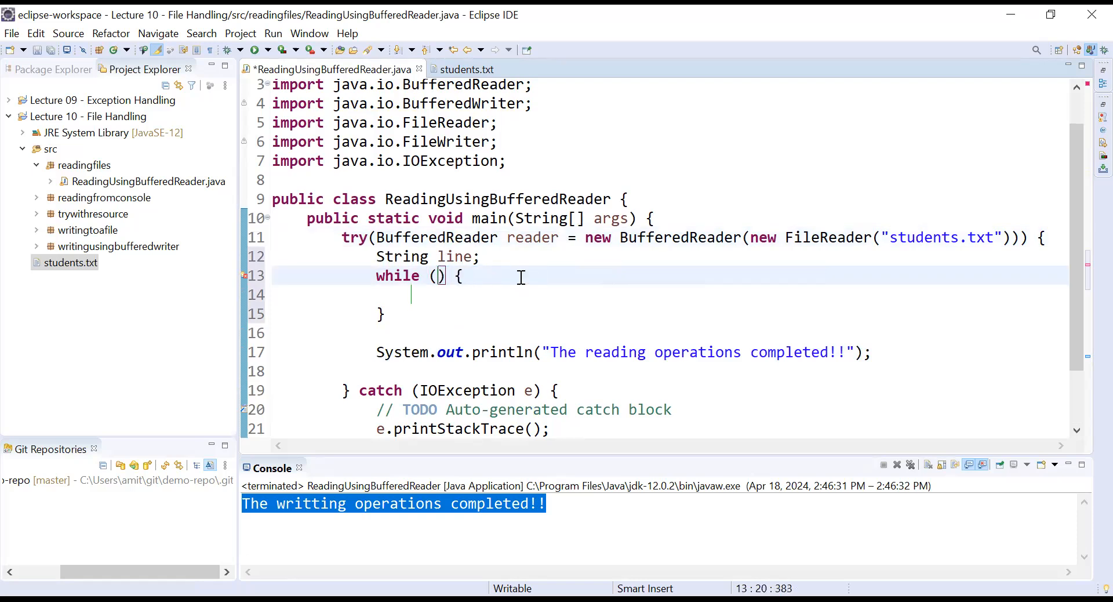
{"action": "type", "text": "reader.readLine("}
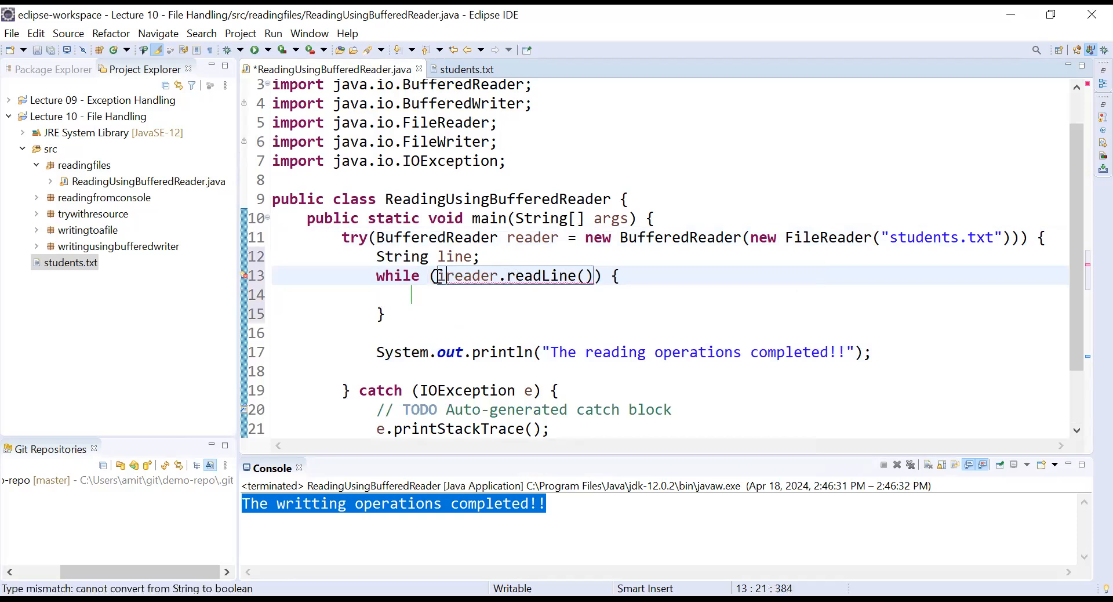
{"action": "type", "text": "line="}
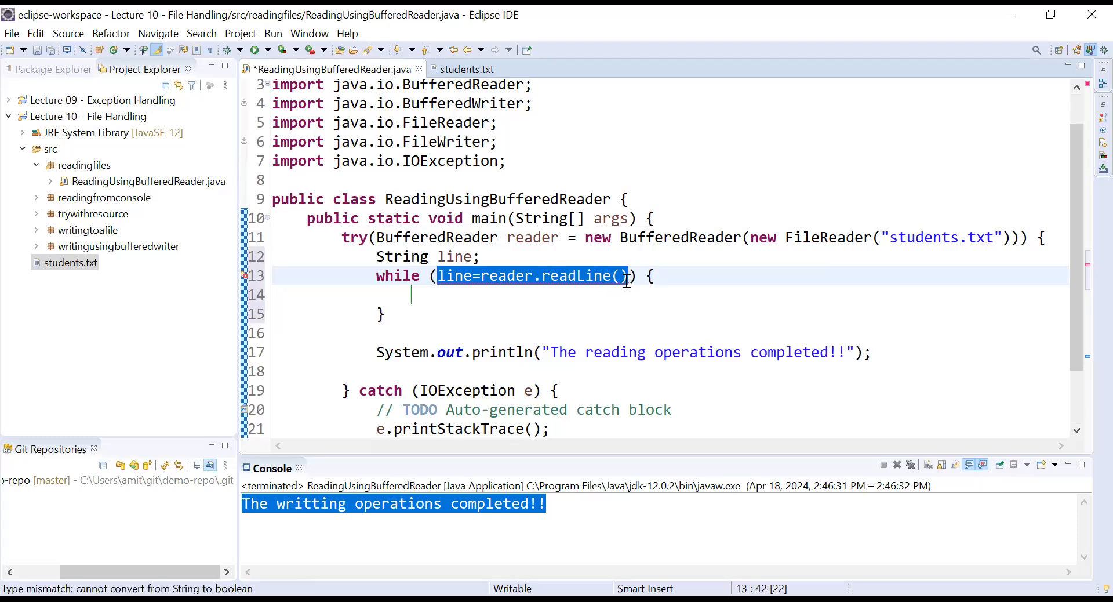
{"action": "type", "text": ")"}
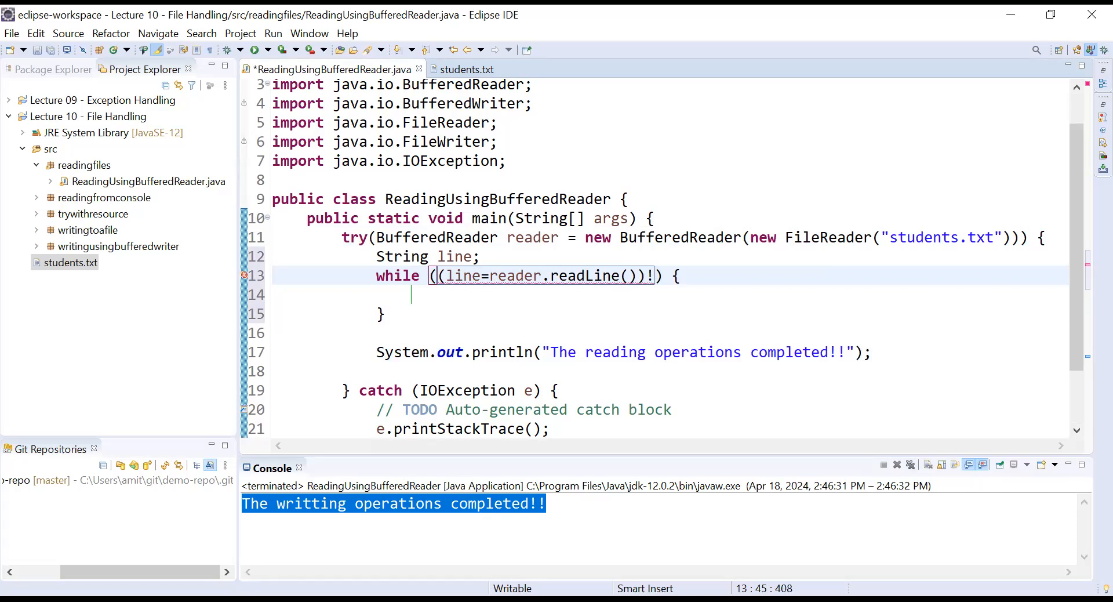
{"action": "type", "text": "=null"}
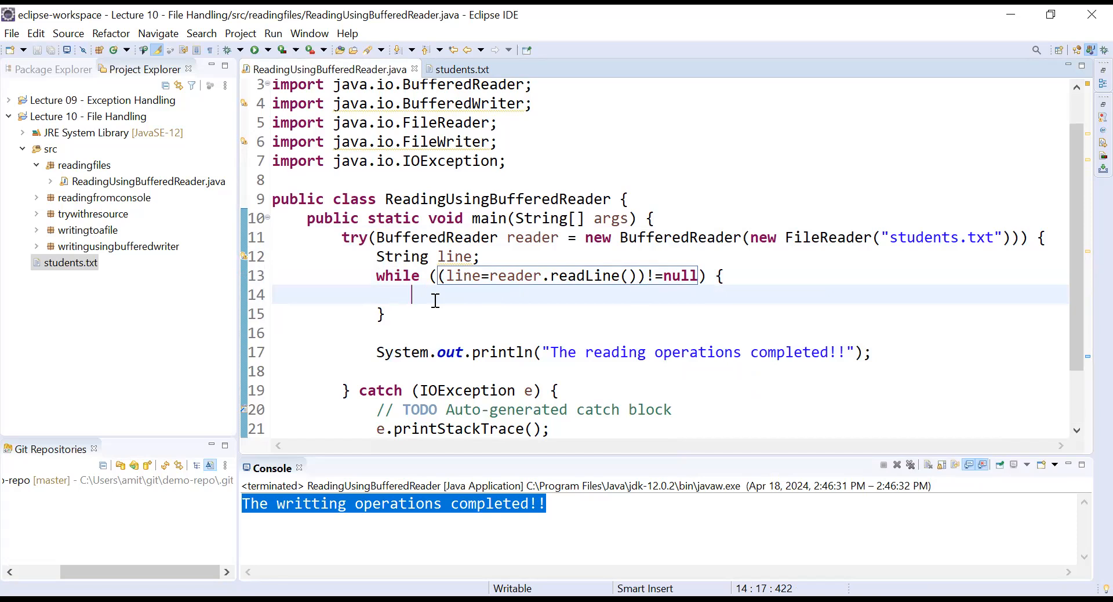
Step: Add System.out.println(line) inside the while loop via the sysout template and save
{"action": "type", "text": "sys"}
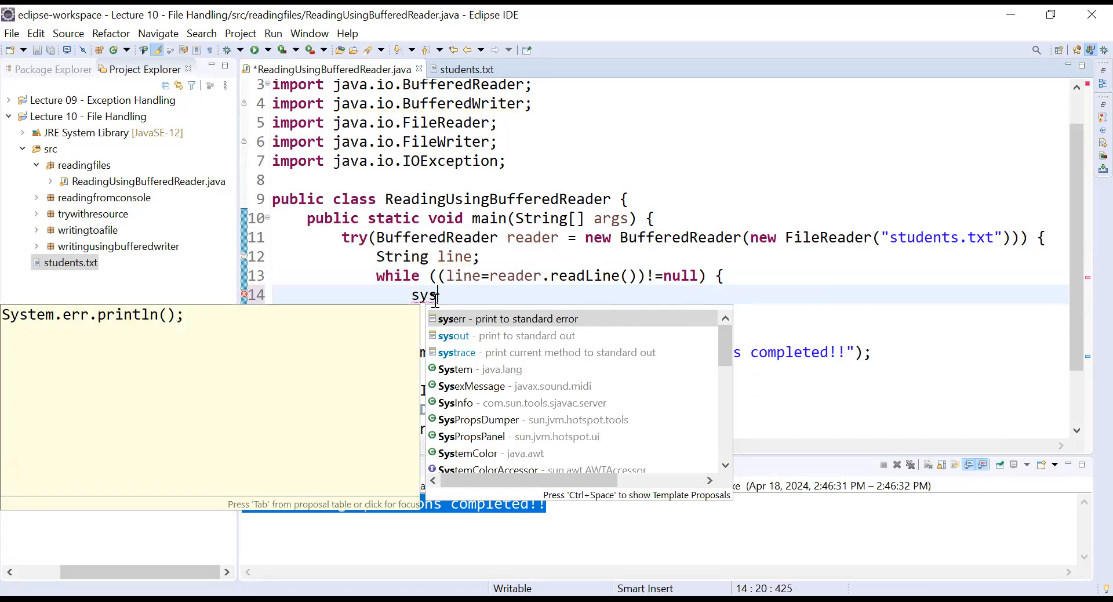
{"action": "left_click", "coordinate": [453, 335]}
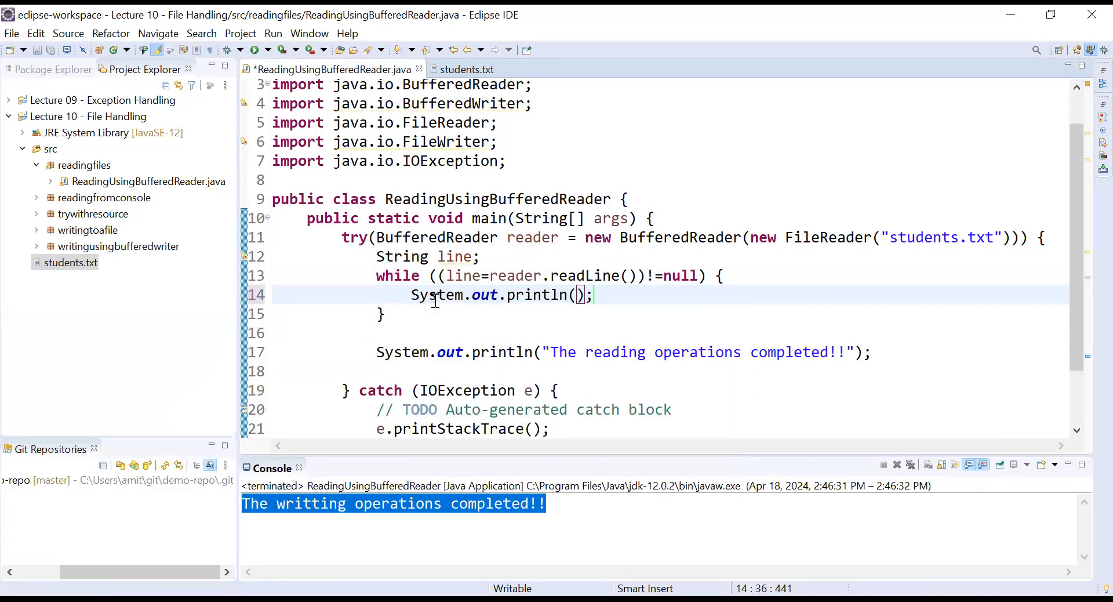
{"action": "type", "text": "line"}
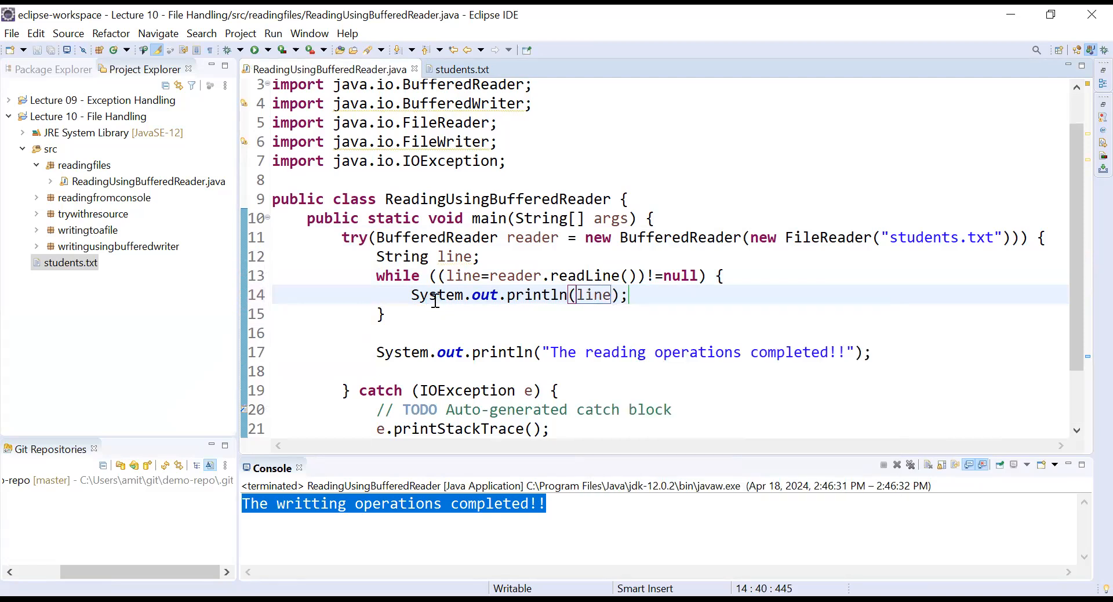
{"action": "mouse_move", "coordinate": [649, 298]}
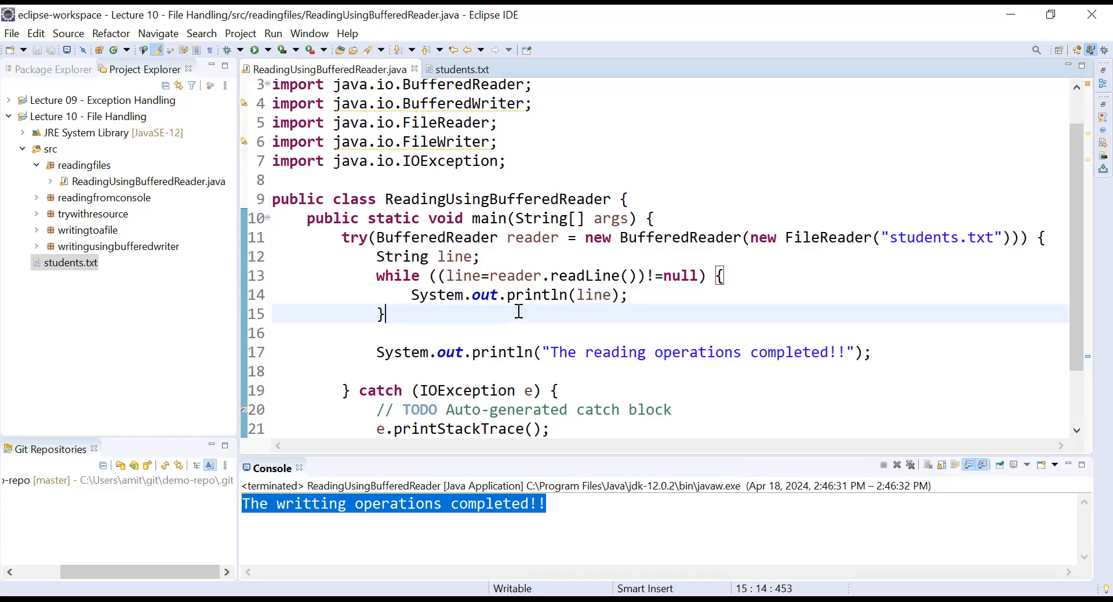
{"action": "mouse_move", "coordinate": [659, 296]}
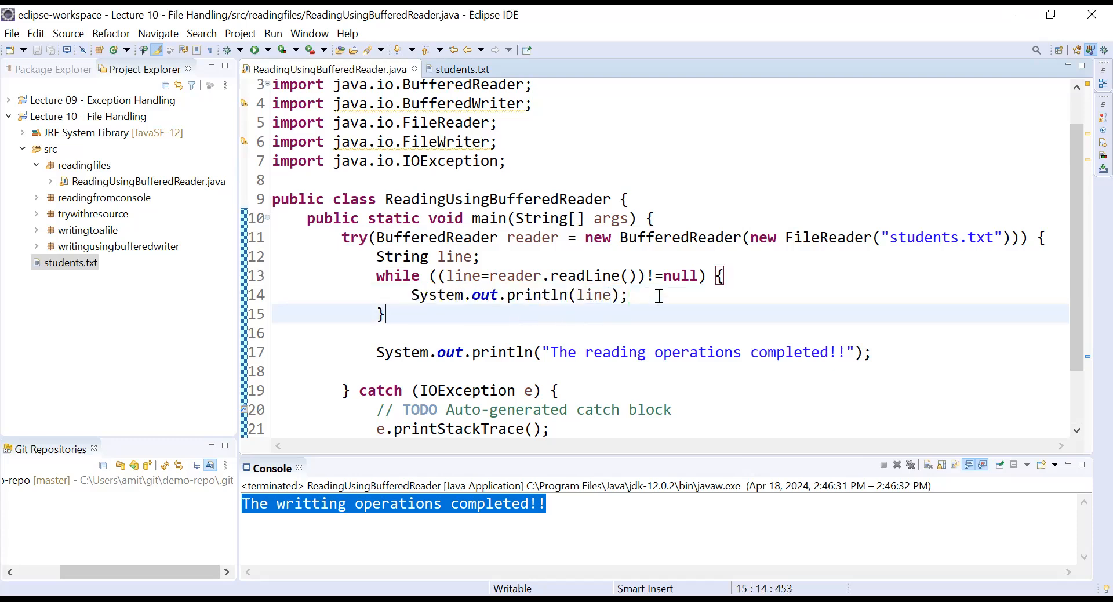
{"action": "scroll", "scroll_direction": "down", "scroll_amount": 3}
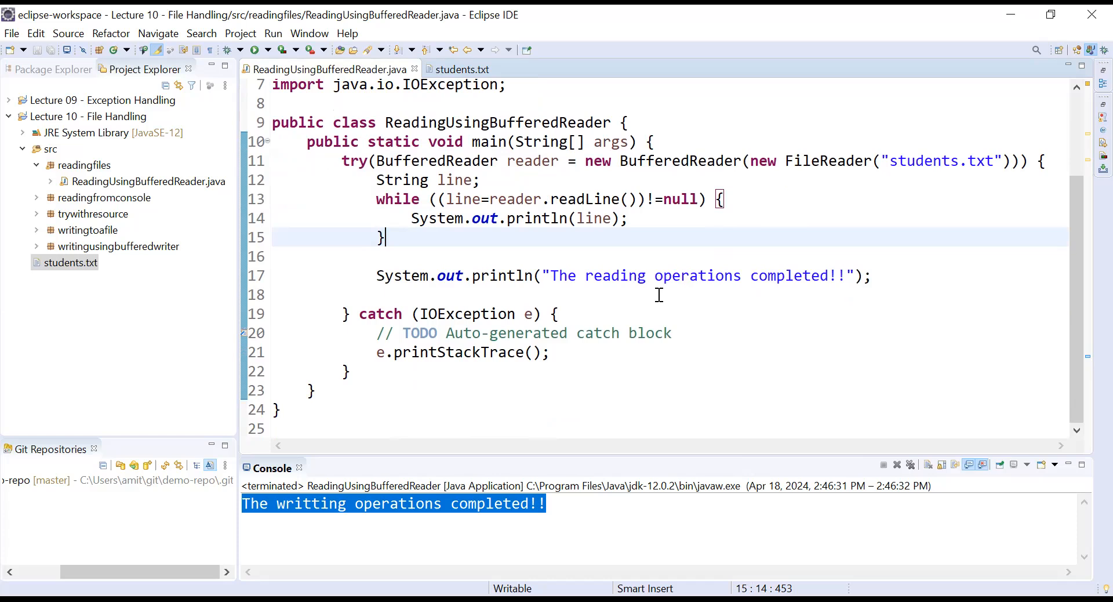
Step: Run as Java application so the console prints James, Meera, Ram, Kabir, Smith and the completion message
{"action": "right_click", "coordinate": [659, 295]}
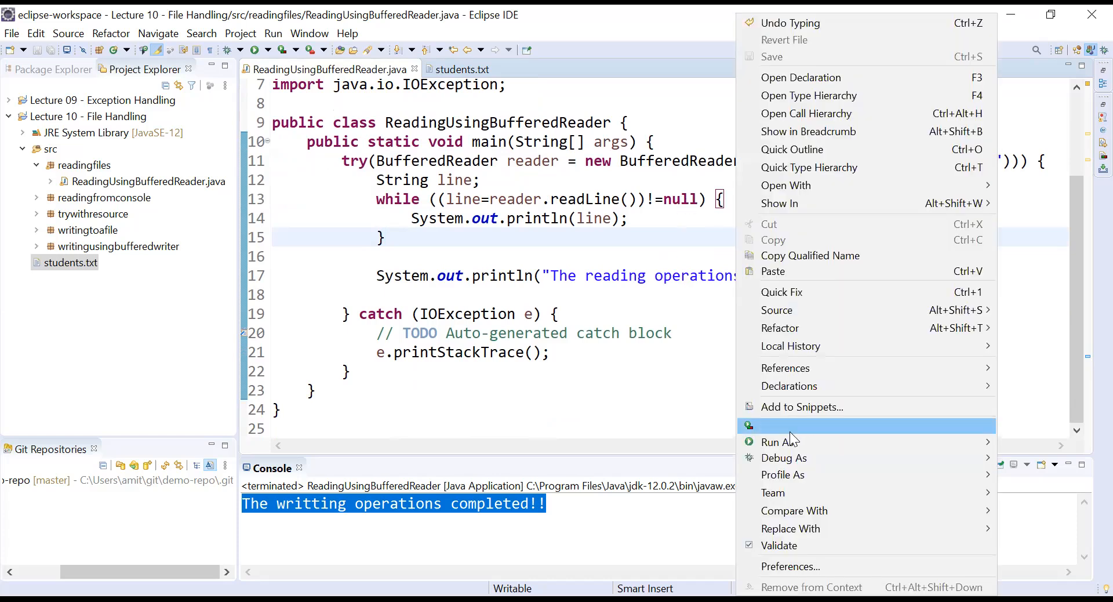
{"action": "left_click", "coordinate": [780, 442]}
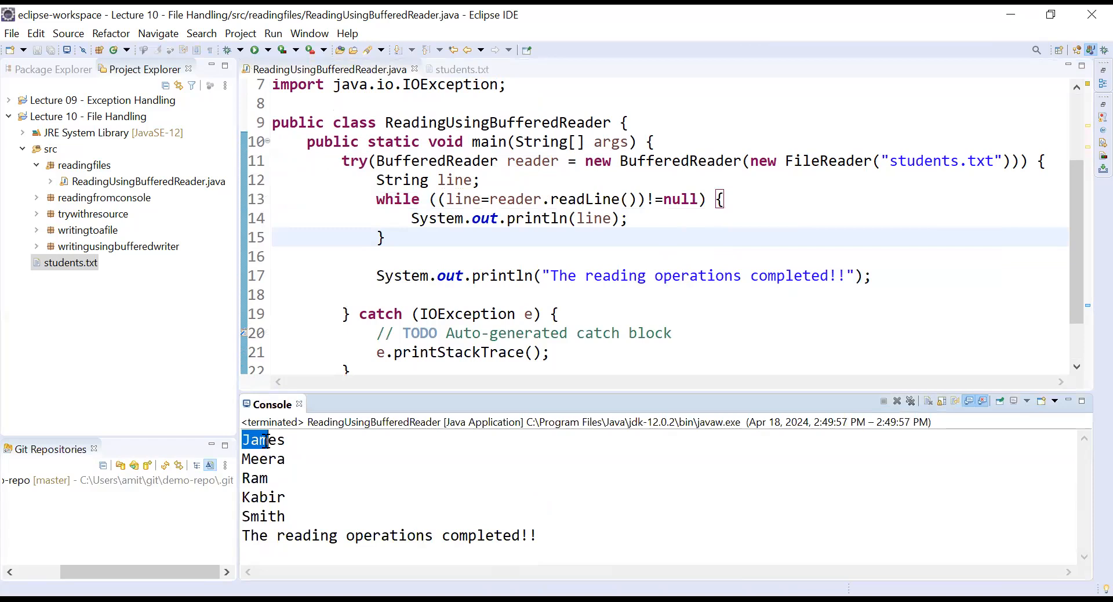
{"action": "double_click", "coordinate": [263, 458]}
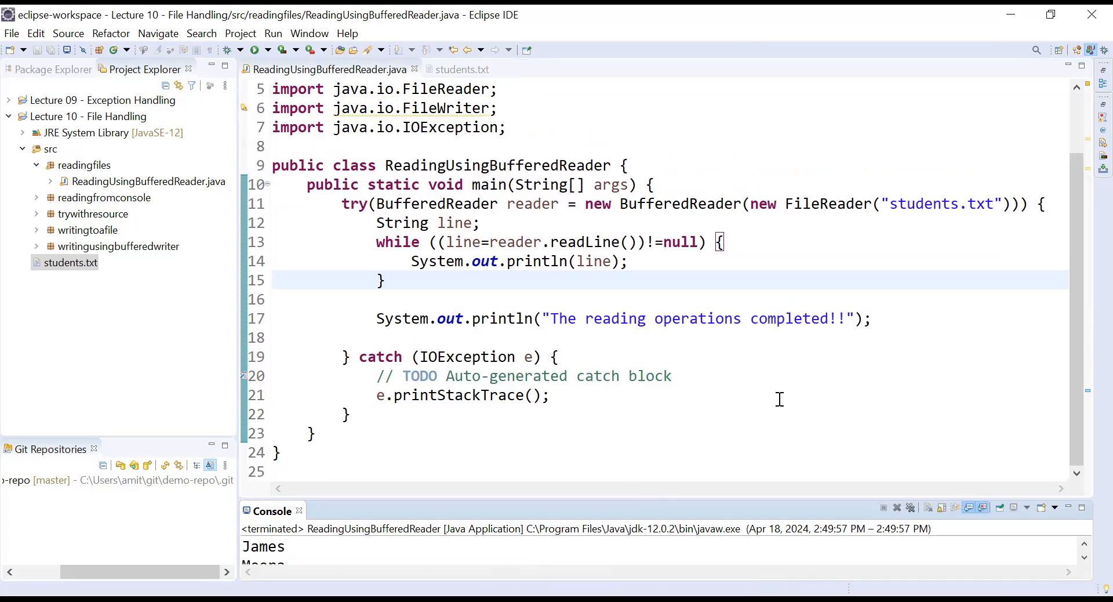
{"action": "mouse_move", "coordinate": [684, 400]}
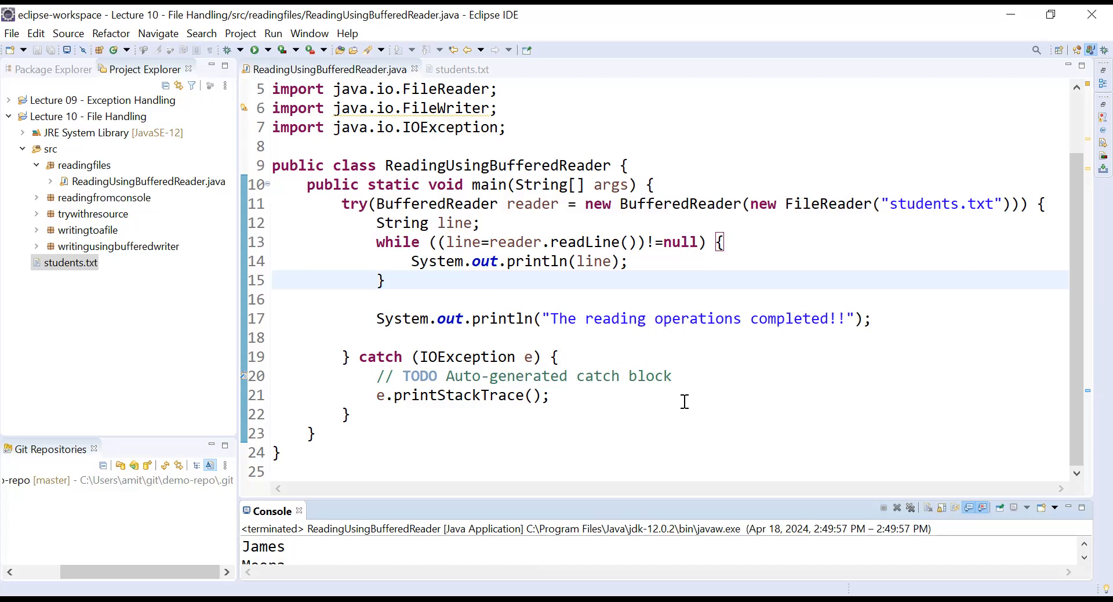
{"action": "mouse_move", "coordinate": [445, 204]}
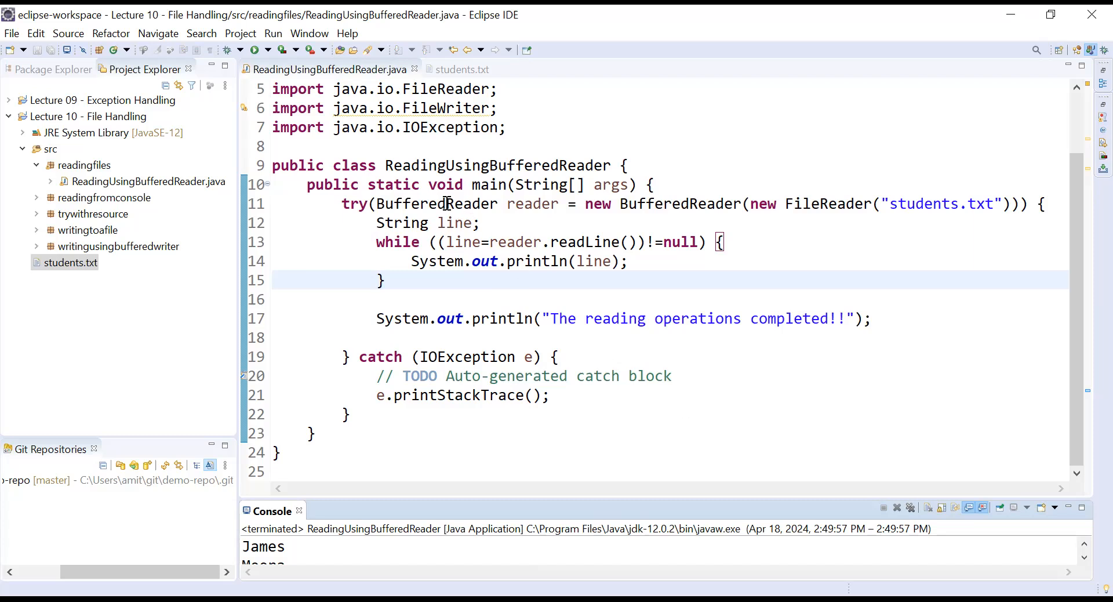
{"action": "mouse_move", "coordinate": [693, 496]}
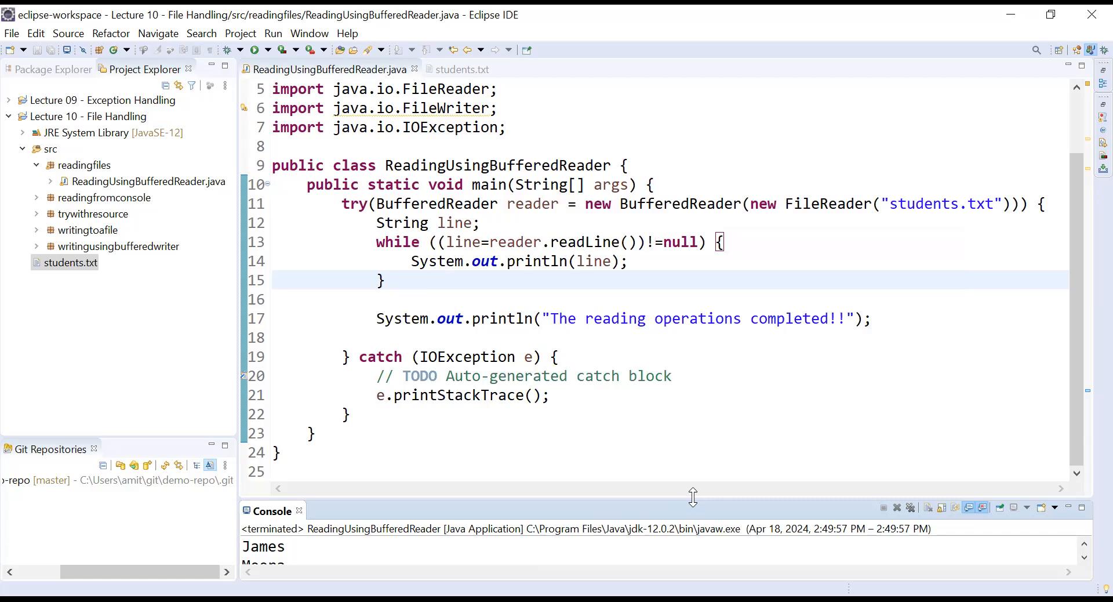